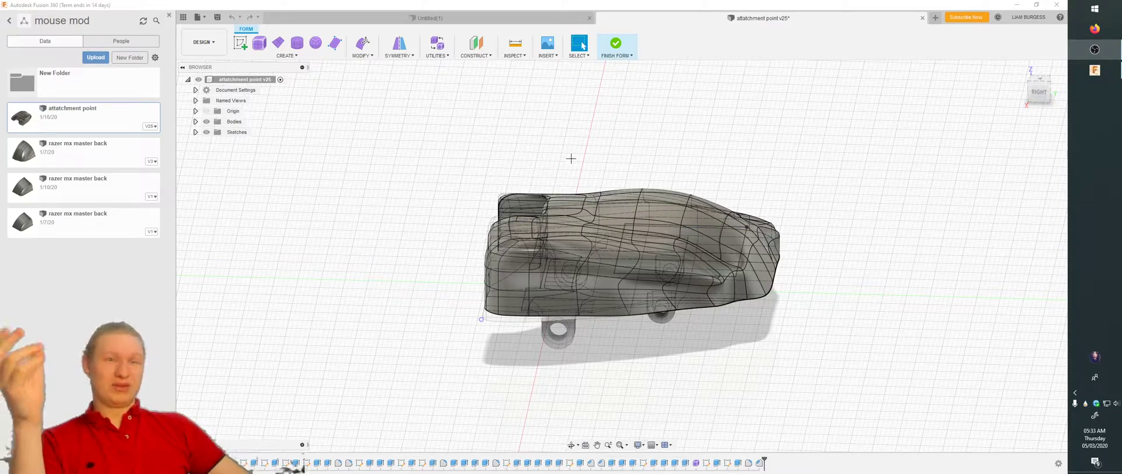
{"action": "mouse_move", "coordinate": [685, 145]}
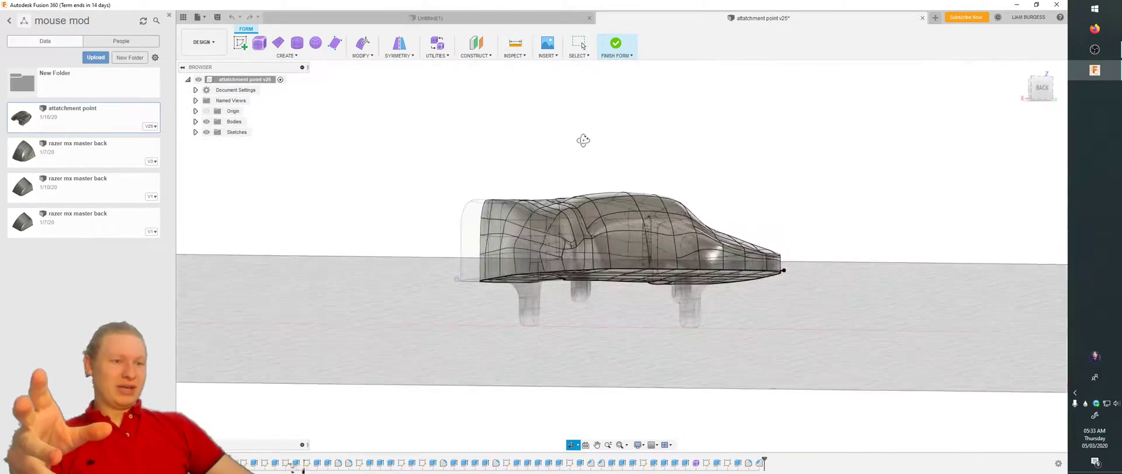
Step: Orbit the finished mouse-shell model to view it from the side and another angle
{"action": "left_click_drag", "start_coordinate": [584, 139], "coordinate": [616, 157]}
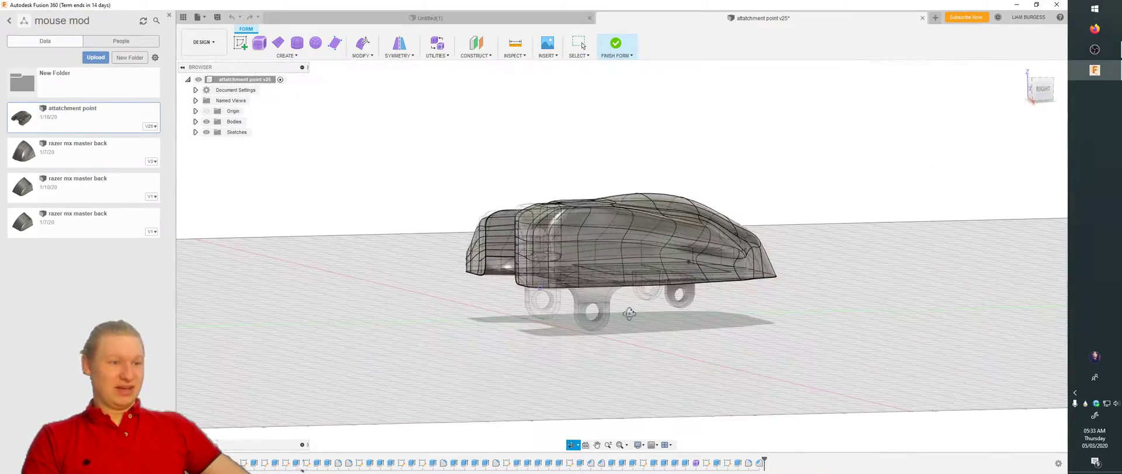
{"action": "left_click_drag", "start_coordinate": [629, 313], "coordinate": [483, 172]}
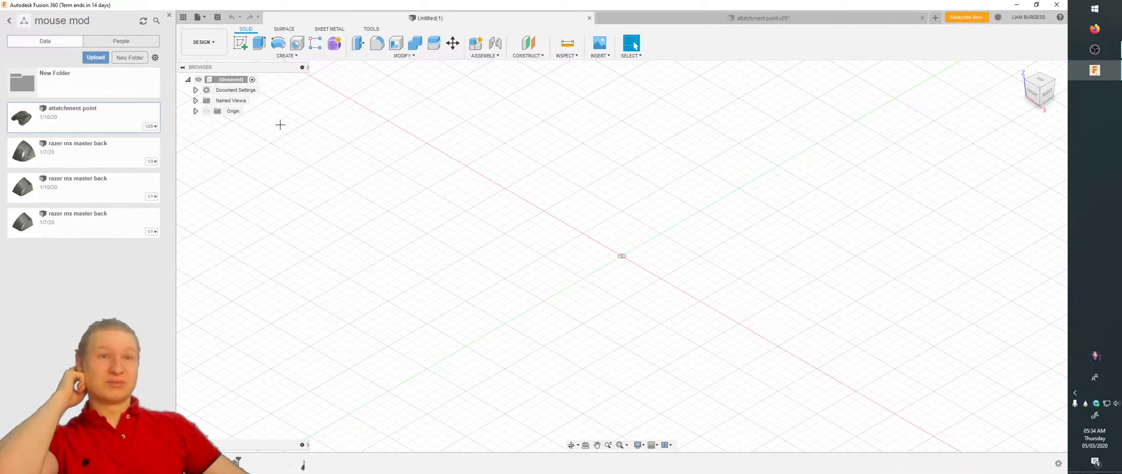
{"action": "mouse_move", "coordinate": [446, 170]}
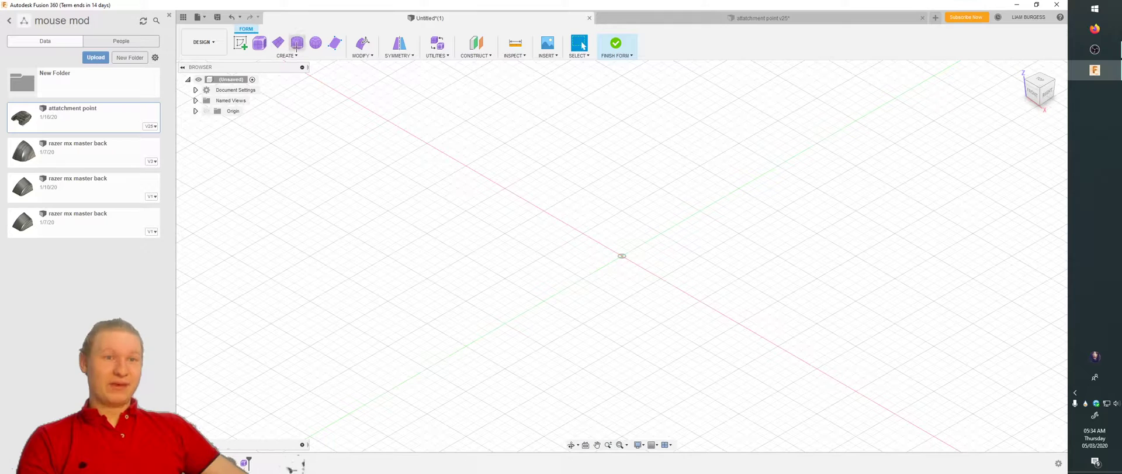
{"action": "mouse_move", "coordinate": [296, 44]}
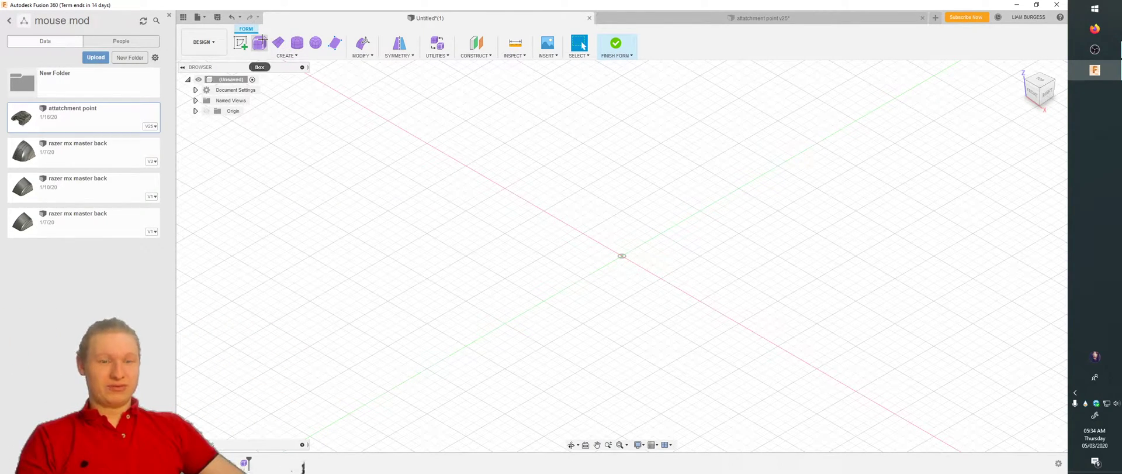
Step: Place a T-spline box form on the ground plane, previewing a 10 × 6 × 4 cm box
{"action": "left_click", "coordinate": [252, 43]}
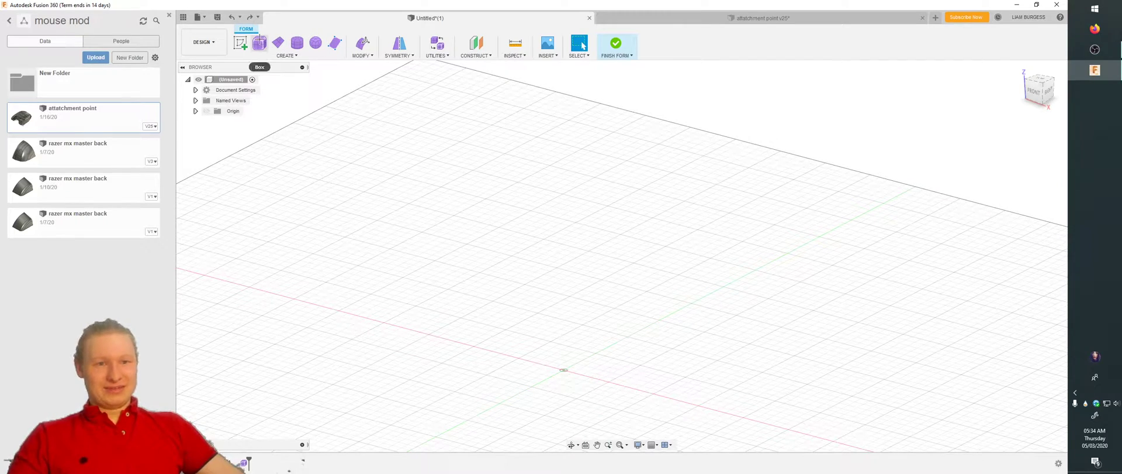
{"action": "left_click", "coordinate": [260, 44]}
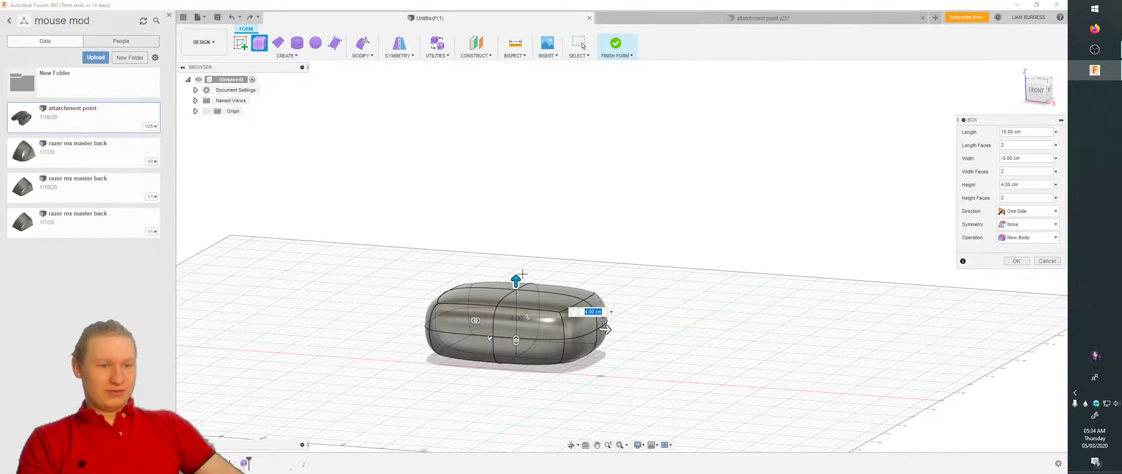
Step: Resize the box to 8 cm tall and 15 cm long, then select a top face
{"action": "left_click_drag", "start_coordinate": [516, 279], "coordinate": [515, 214]}
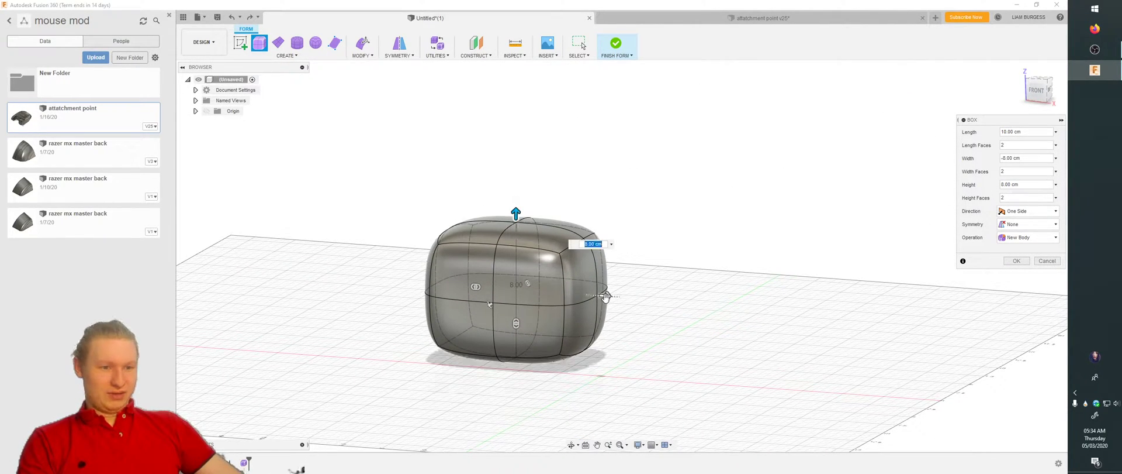
{"action": "left_click_drag", "start_coordinate": [605, 295], "coordinate": [646, 299]}
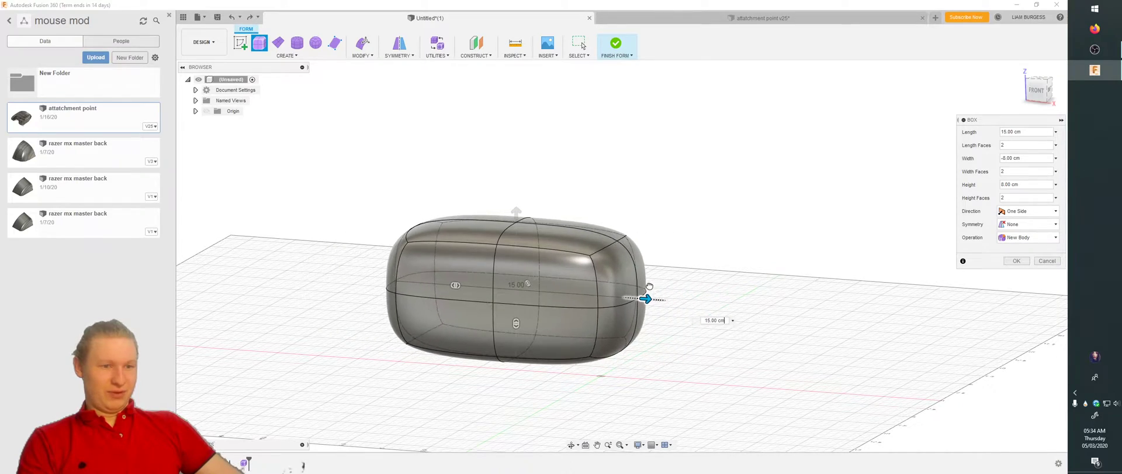
{"action": "left_click_drag", "start_coordinate": [647, 298], "coordinate": [628, 297]}
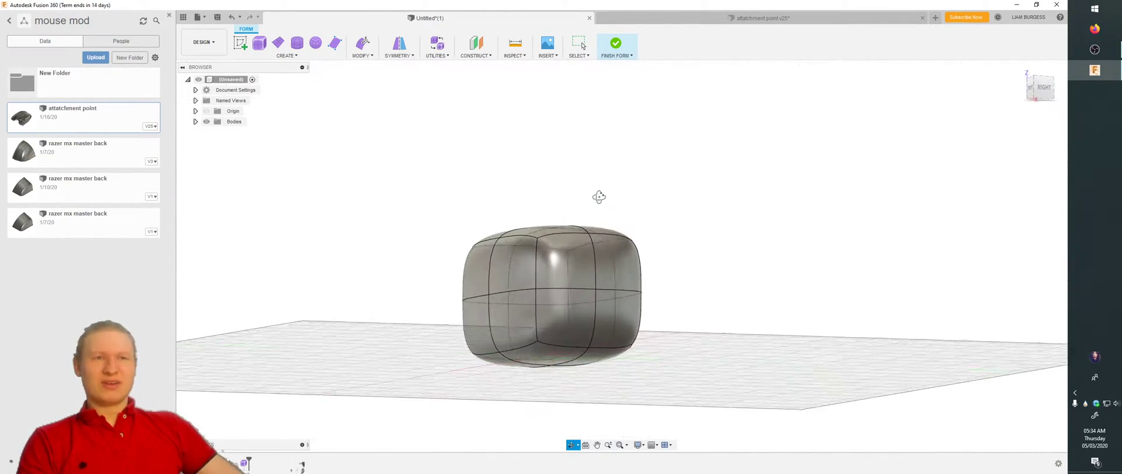
{"action": "left_click_drag", "start_coordinate": [599, 196], "coordinate": [537, 214]}
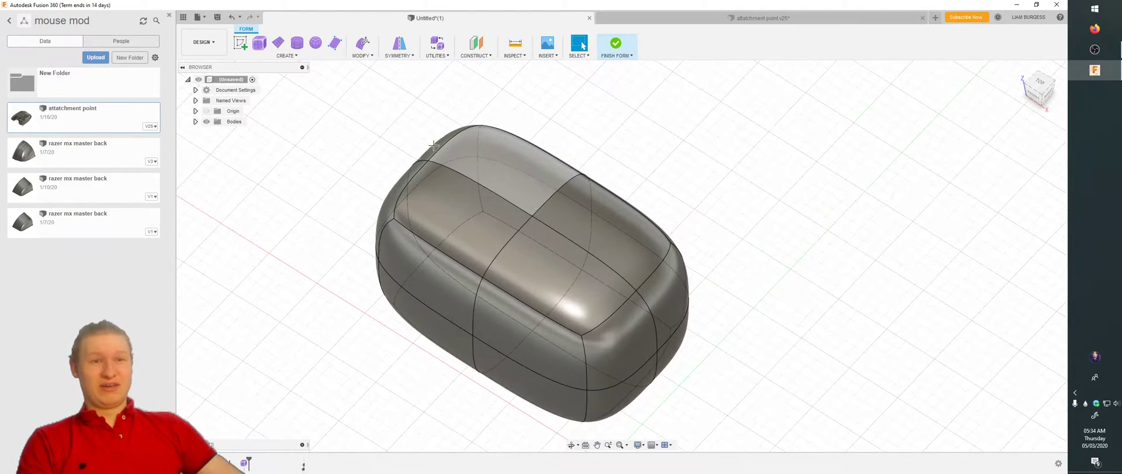
{"action": "left_click", "coordinate": [470, 215]}
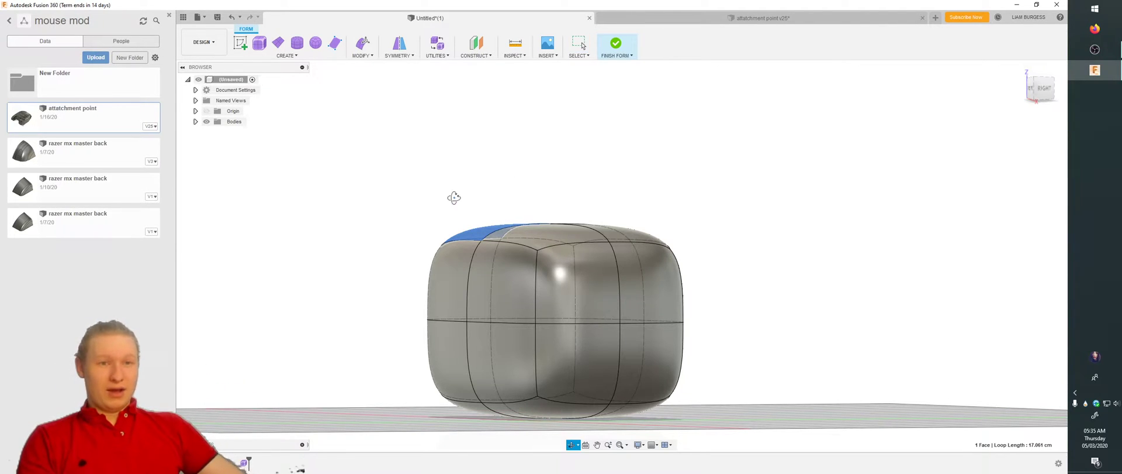
Step: Subdivide the selected top face twice
{"action": "right_click", "coordinate": [512, 200]}
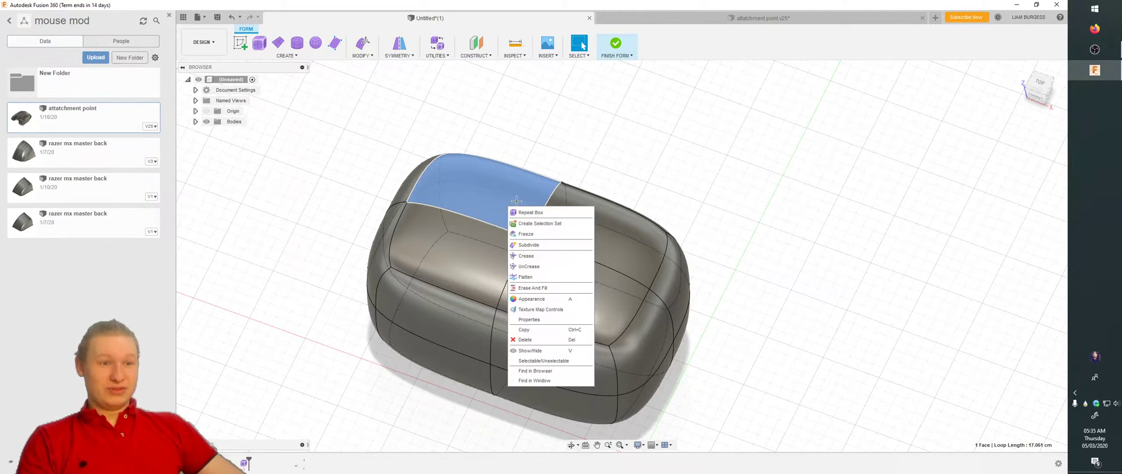
{"action": "mouse_move", "coordinate": [546, 244]}
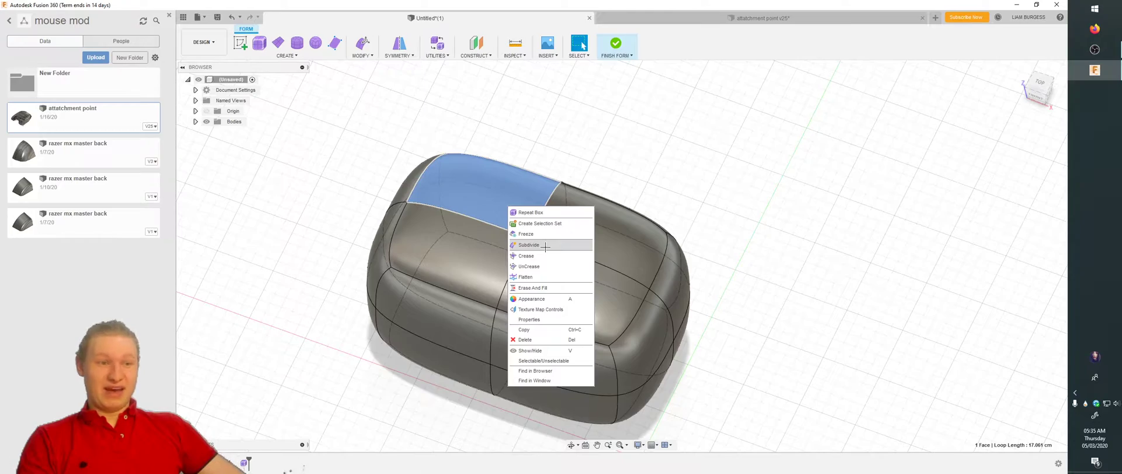
{"action": "left_click", "coordinate": [528, 244]}
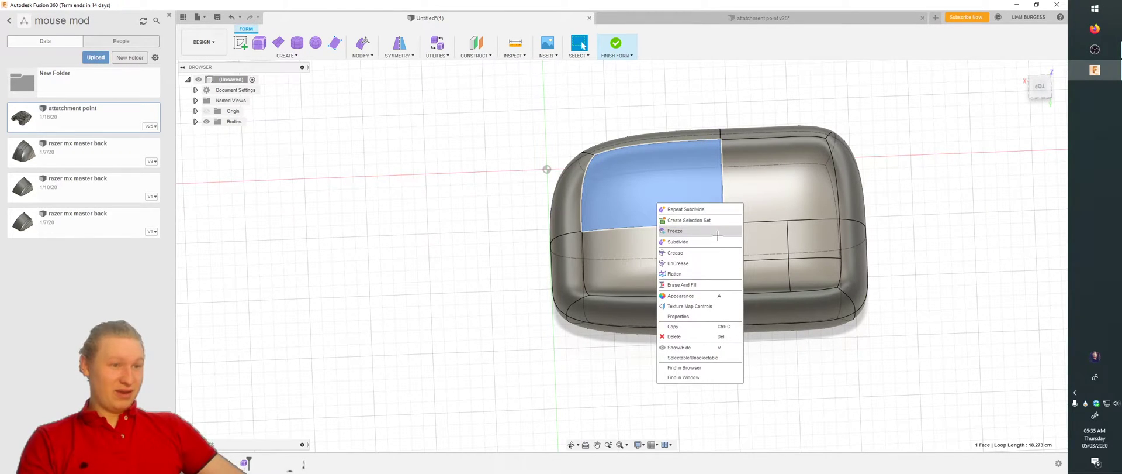
{"action": "left_click", "coordinate": [677, 242]}
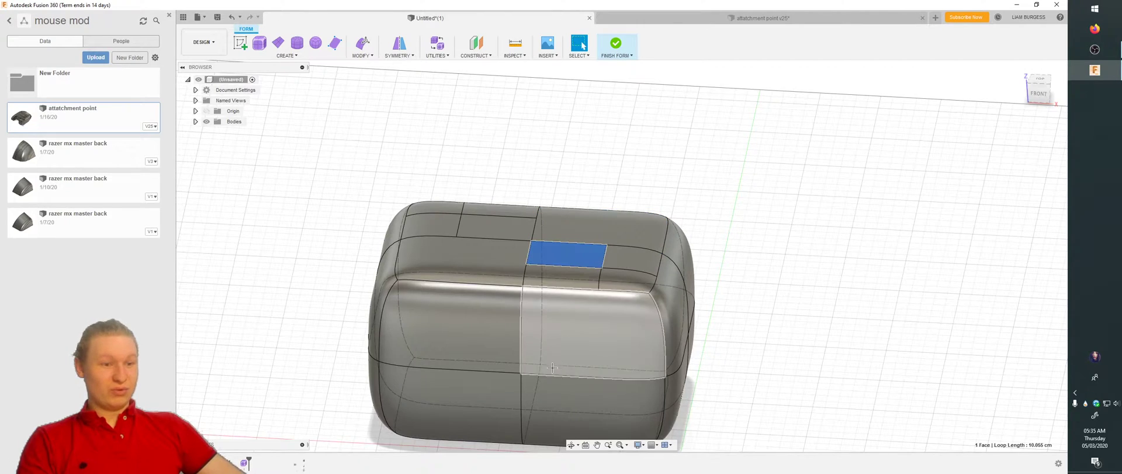
Step: Insert an edge loop beside the front edge at location 0.383
{"action": "right_click", "coordinate": [550, 366]}
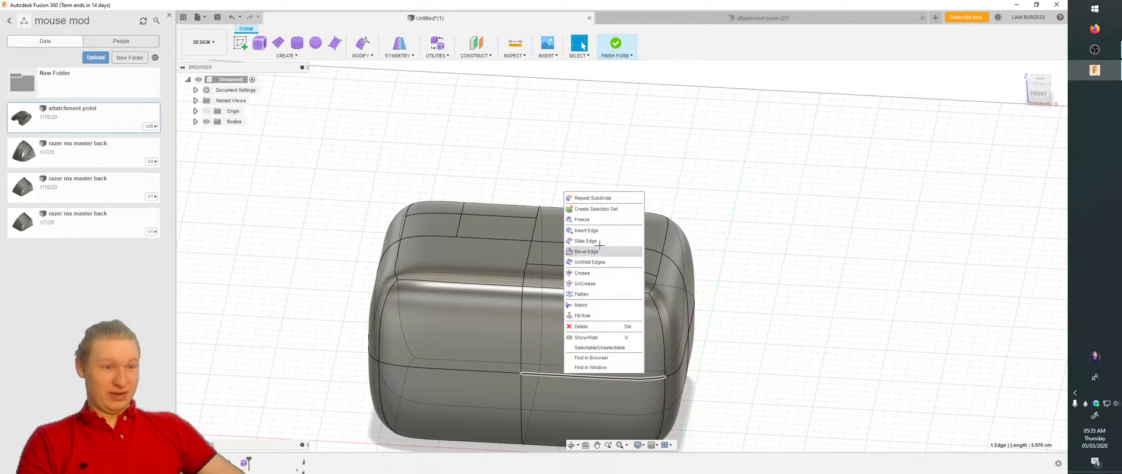
{"action": "mouse_move", "coordinate": [614, 230]}
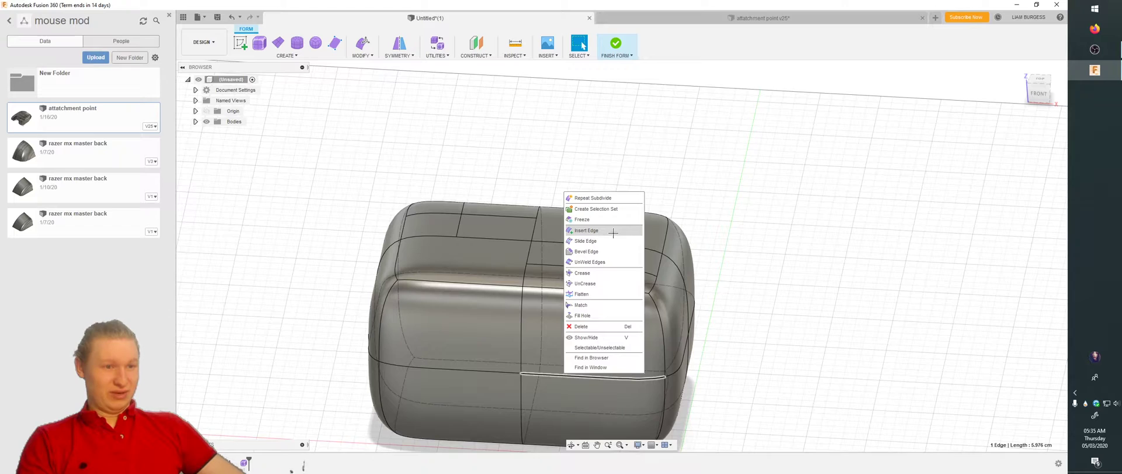
{"action": "left_click", "coordinate": [586, 230]}
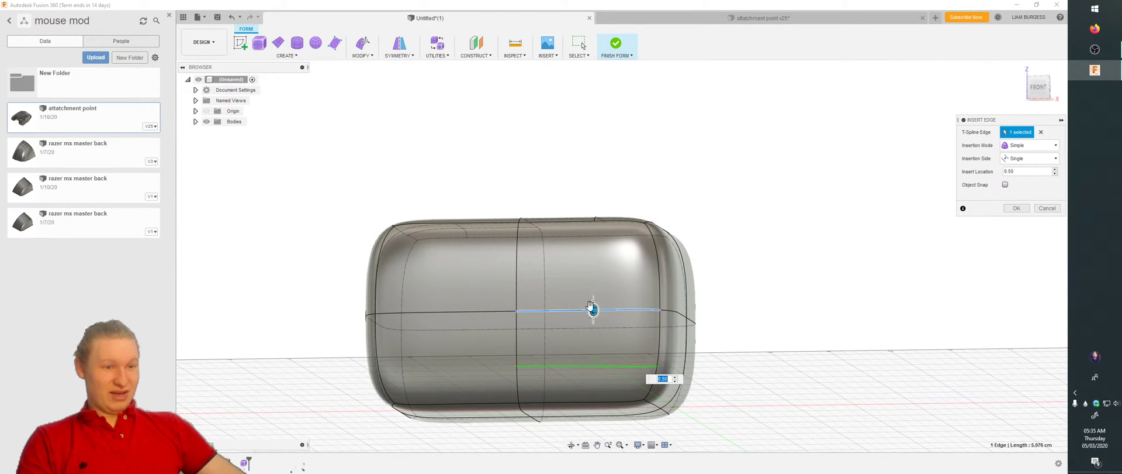
{"action": "left_click_drag", "start_coordinate": [592, 307], "coordinate": [592, 298]}
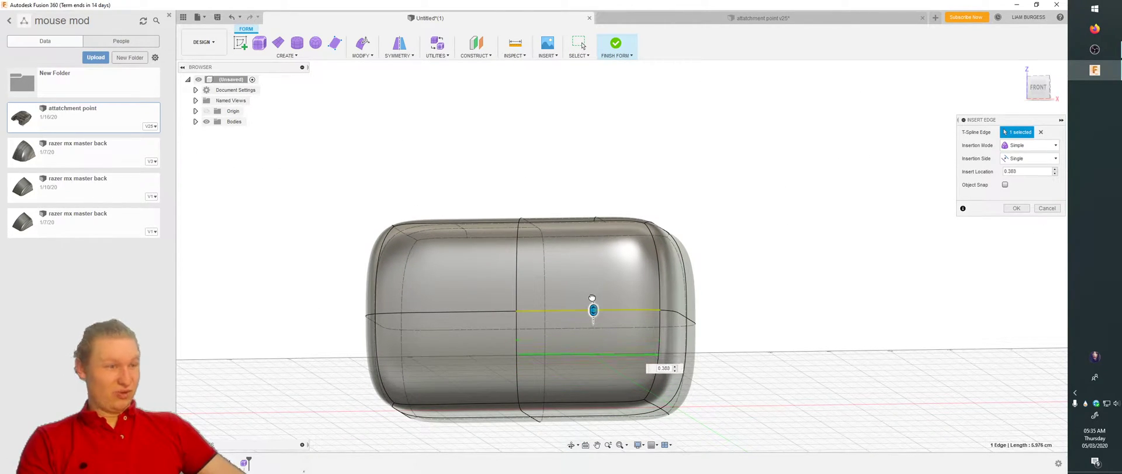
{"action": "left_click", "coordinate": [1016, 207]}
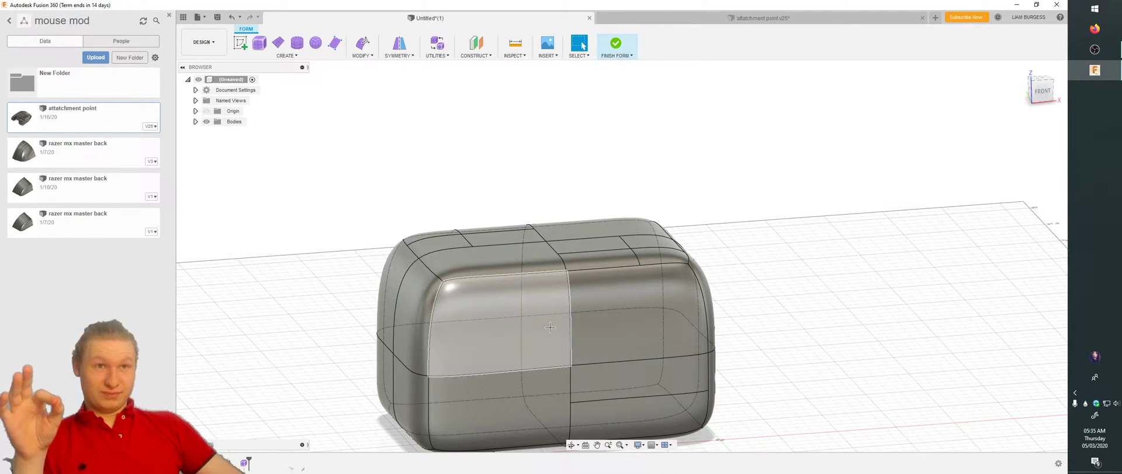
{"action": "mouse_move", "coordinate": [573, 357]}
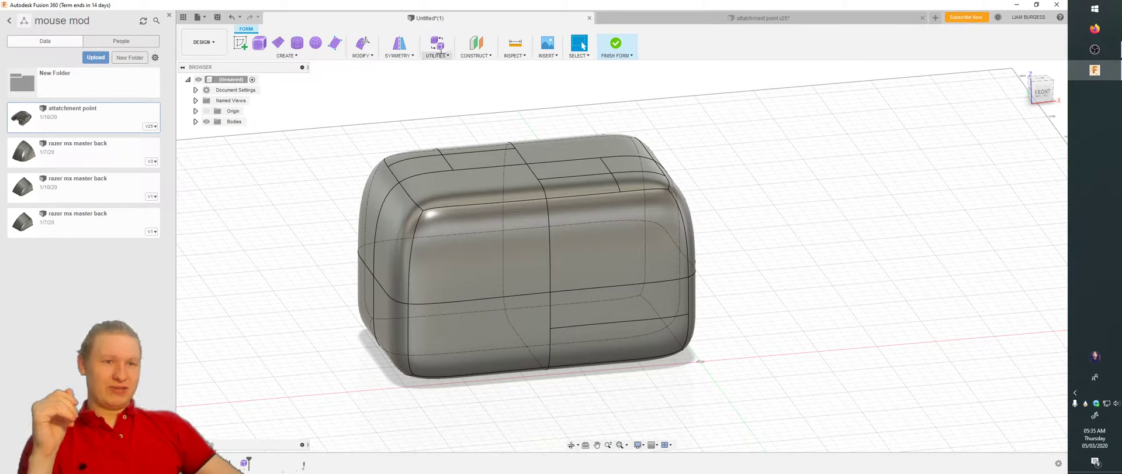
Step: Change the body's display mode, trying Box Display before applying Control Frame Display
{"action": "left_click", "coordinate": [436, 46]}
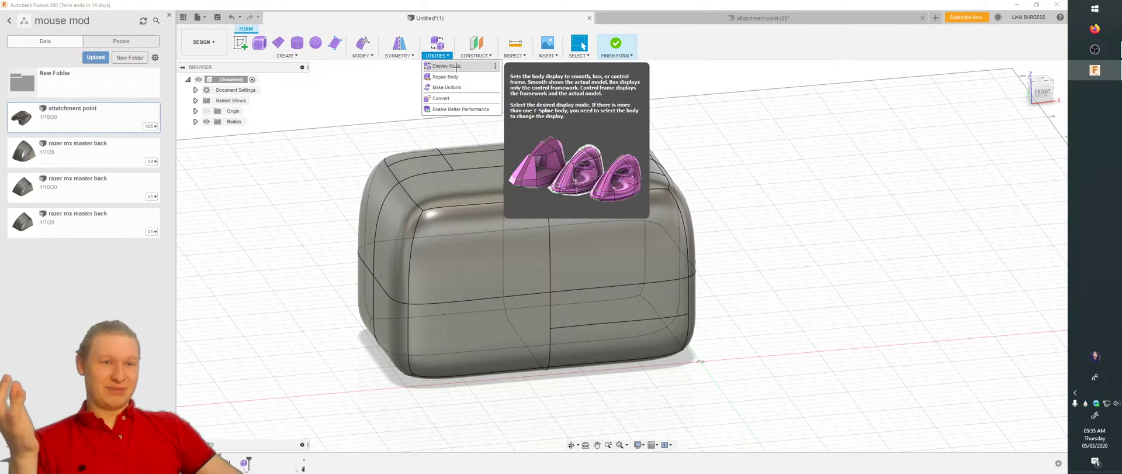
{"action": "left_click", "coordinate": [447, 65]}
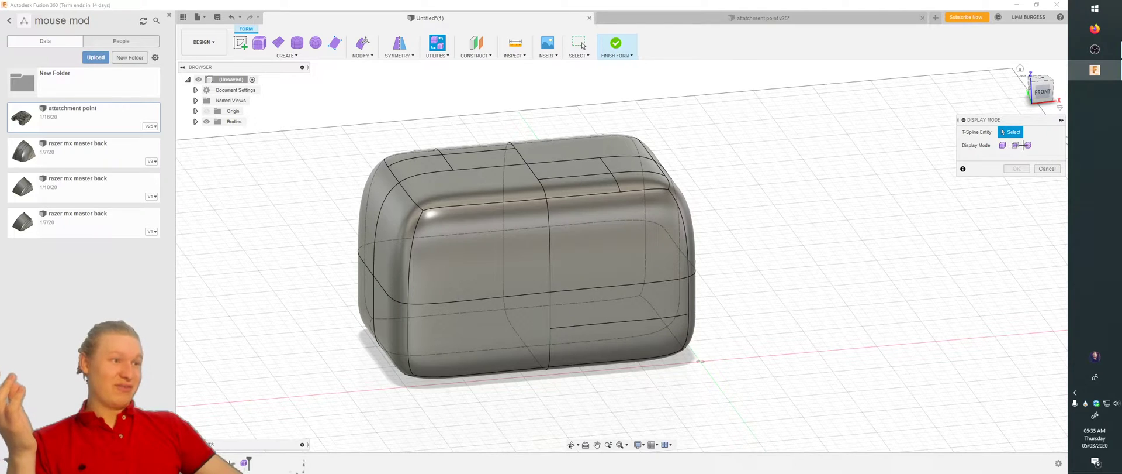
{"action": "left_click", "coordinate": [1027, 145]}
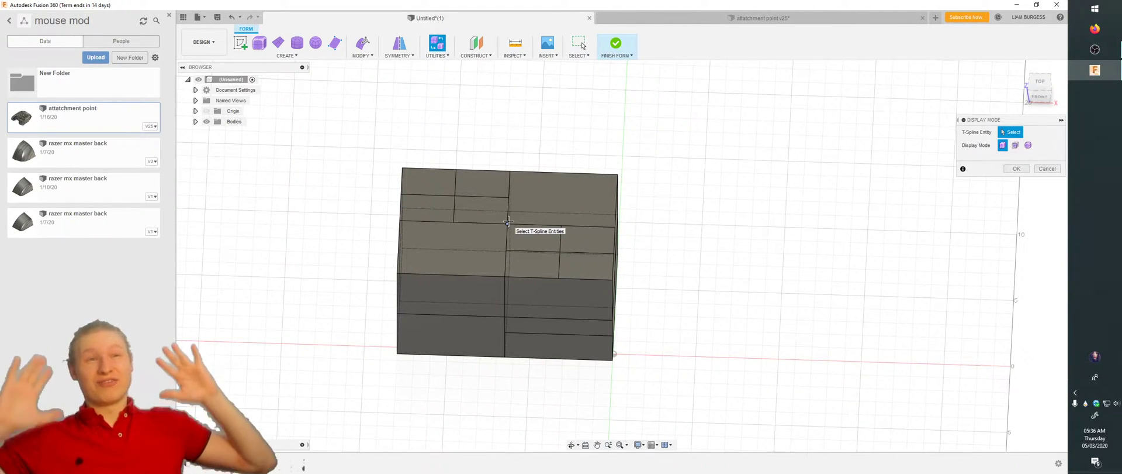
{"action": "left_click", "coordinate": [530, 263]}
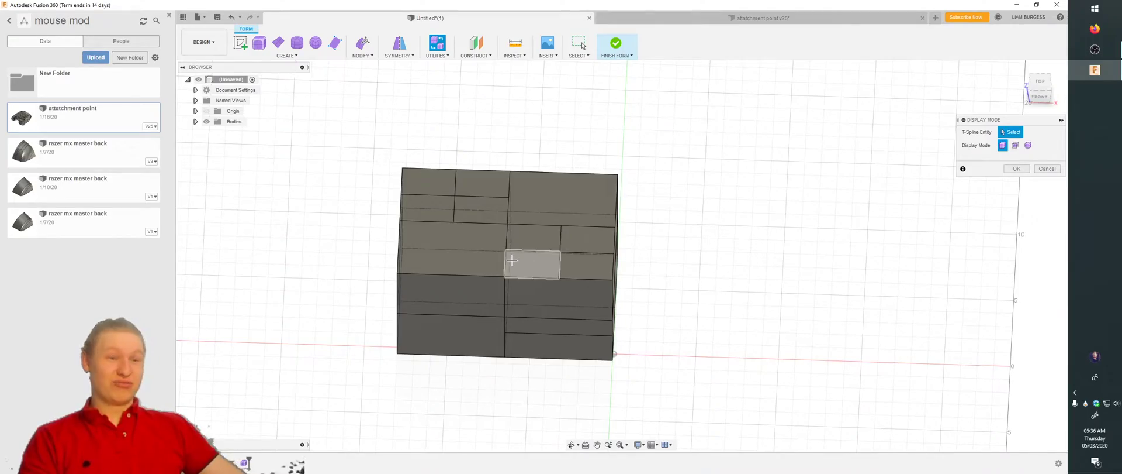
{"action": "left_click_drag", "start_coordinate": [508, 261], "coordinate": [680, 218]}
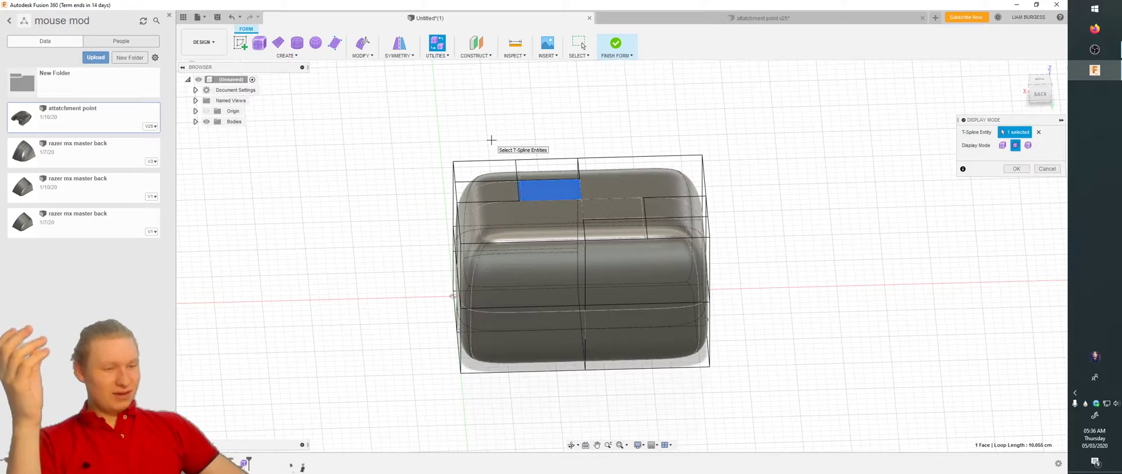
{"action": "left_click", "coordinate": [1016, 168]}
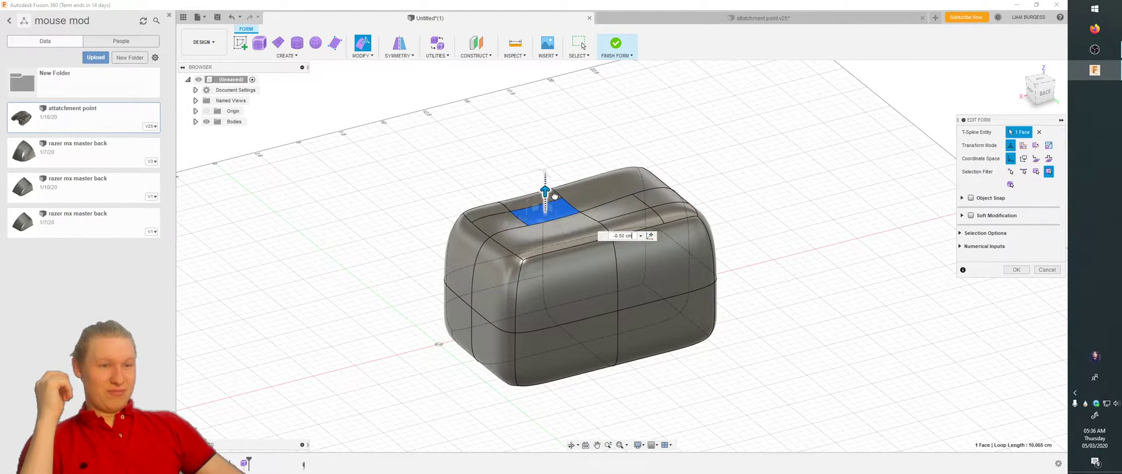
Step: Pull, move and scale the top faces upward and backward into a broad backrest
{"action": "left_click_drag", "start_coordinate": [545, 189], "coordinate": [544, 136]}
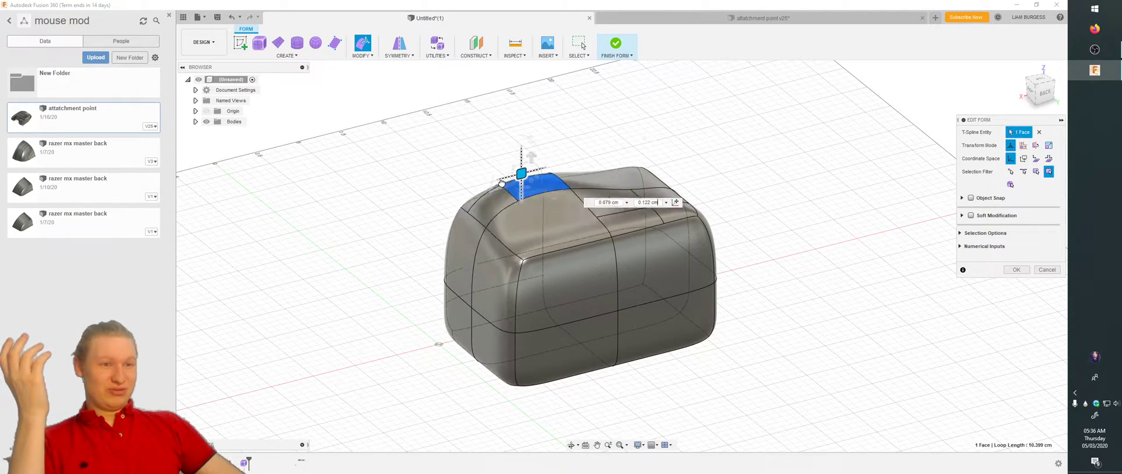
{"action": "left_click_drag", "start_coordinate": [521, 173], "coordinate": [761, 175]}
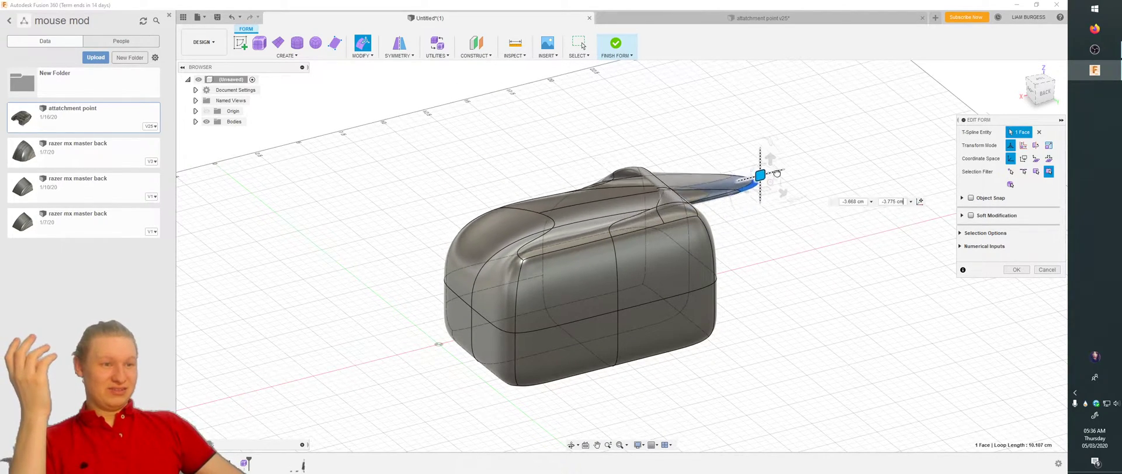
{"action": "left_click_drag", "start_coordinate": [760, 174], "coordinate": [591, 111]}
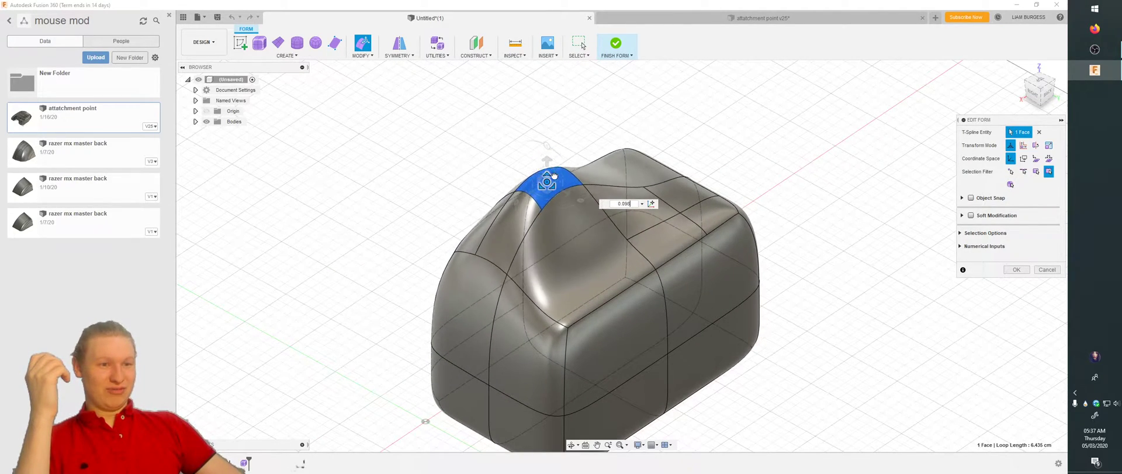
{"action": "left_click_drag", "start_coordinate": [545, 180], "coordinate": [592, 229]}
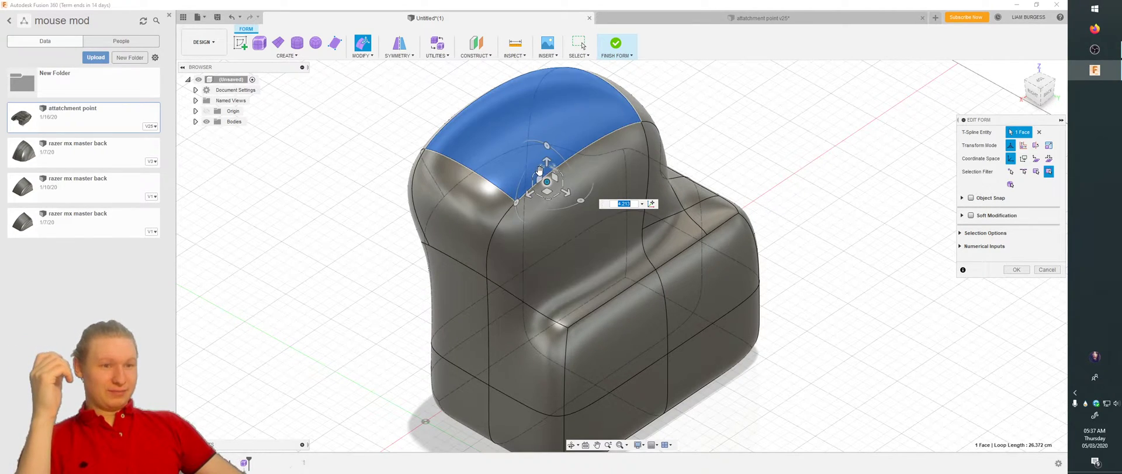
{"action": "left_click_drag", "start_coordinate": [546, 165], "coordinate": [540, 190]}
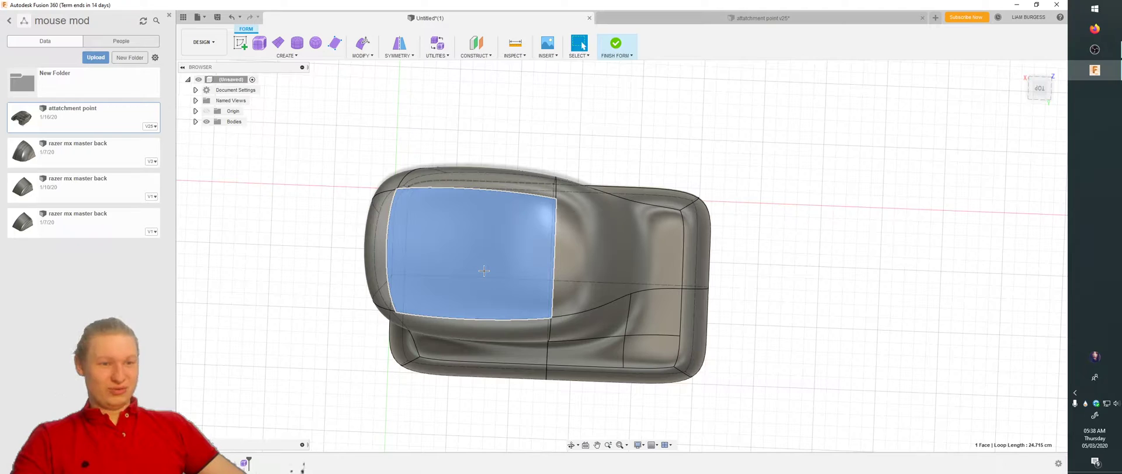
Step: Flatten the seat face, push the back face out, and pull an underside face down
{"action": "right_click", "coordinate": [483, 271]}
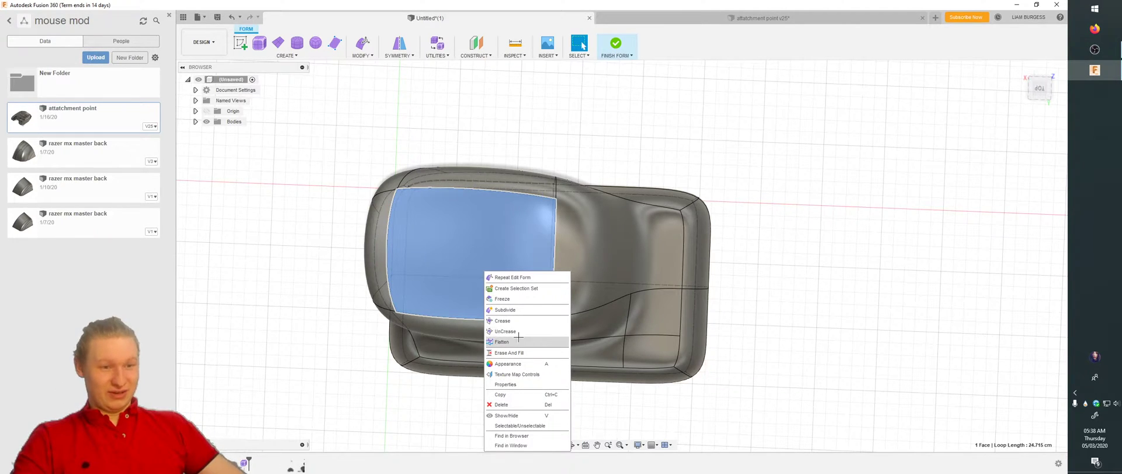
{"action": "left_click", "coordinate": [505, 309]}
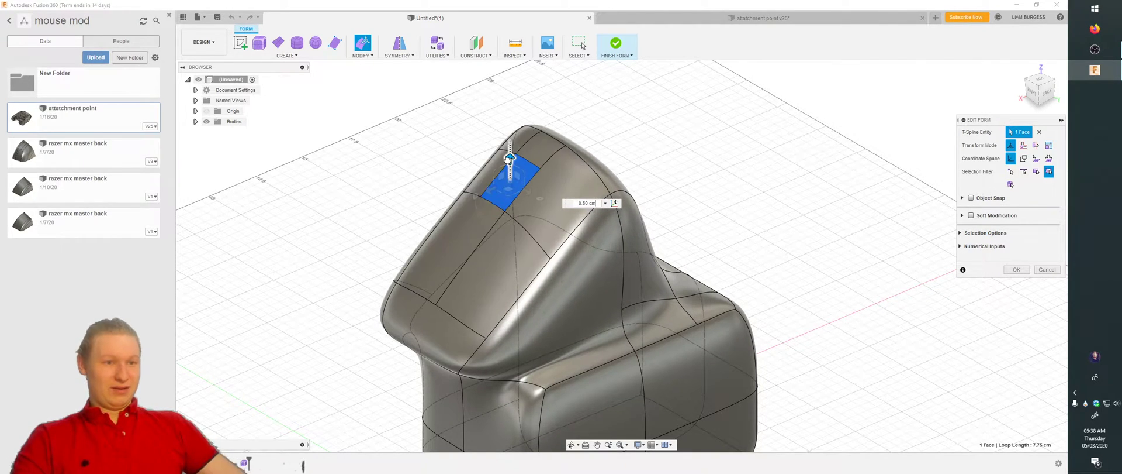
{"action": "left_click_drag", "start_coordinate": [510, 159], "coordinate": [510, 329]}
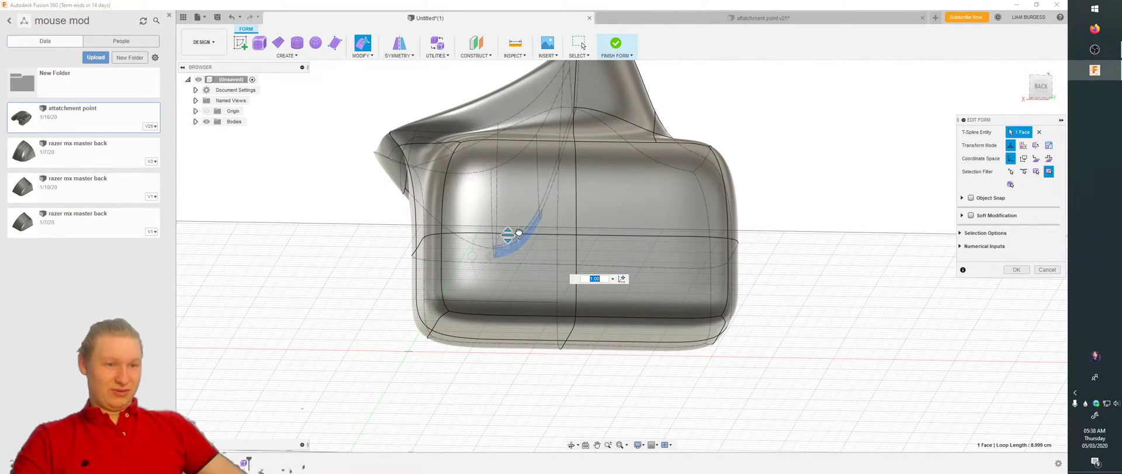
{"action": "left_click_drag", "start_coordinate": [519, 234], "coordinate": [516, 242]}
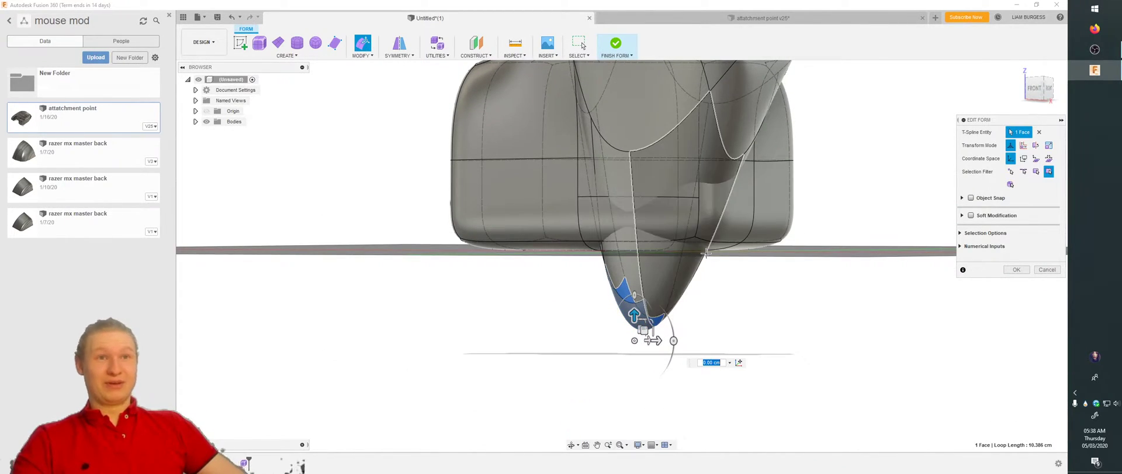
{"action": "mouse_move", "coordinate": [718, 258]}
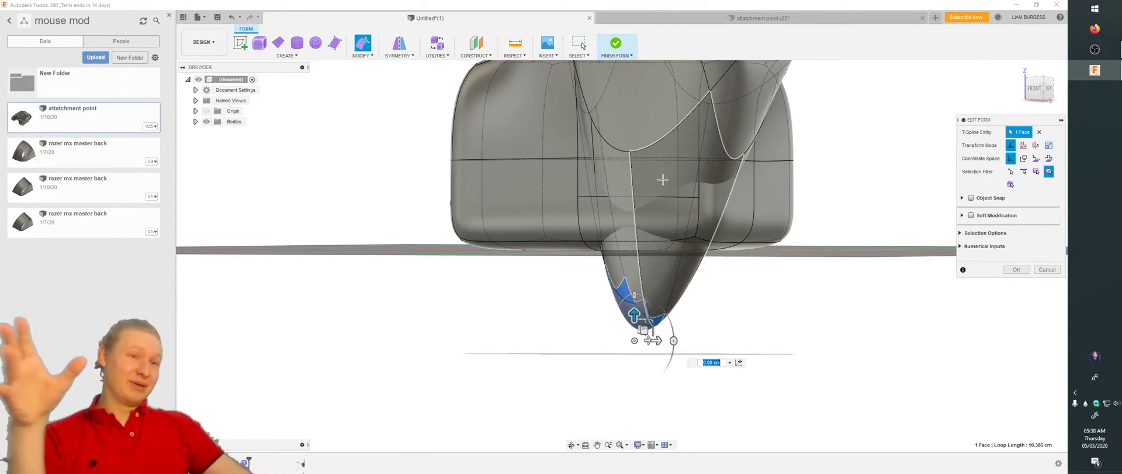
{"action": "left_click", "coordinate": [616, 46]}
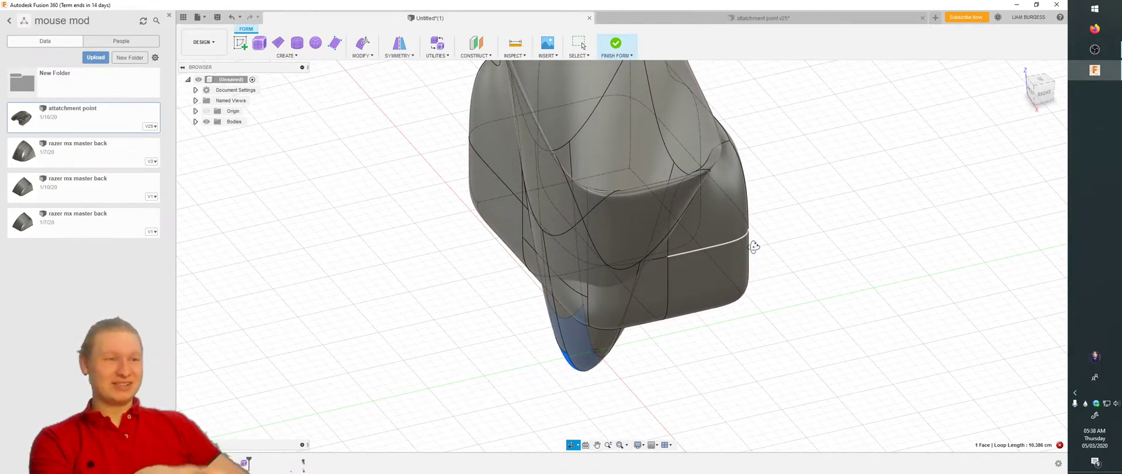
Step: Attempt Finish Form, then adjust the crossing underside faces to clear the conversion error
{"action": "left_click_drag", "start_coordinate": [754, 247], "coordinate": [746, 278]}
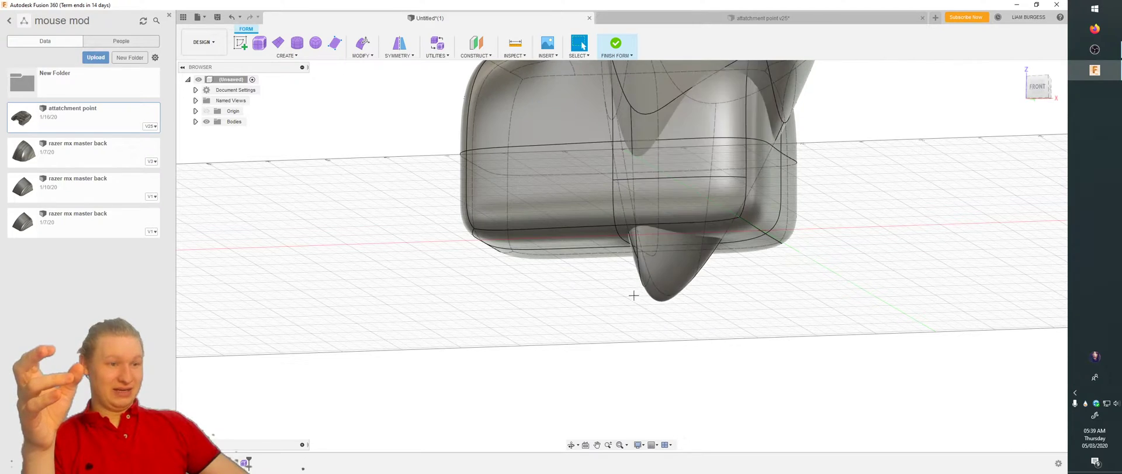
{"action": "right_click", "coordinate": [705, 286]}
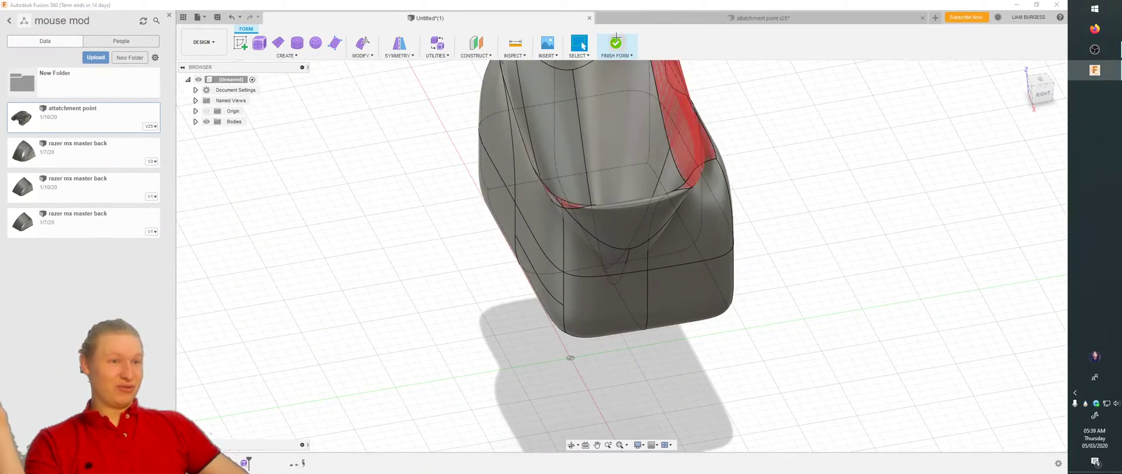
{"action": "left_click", "coordinate": [618, 46]}
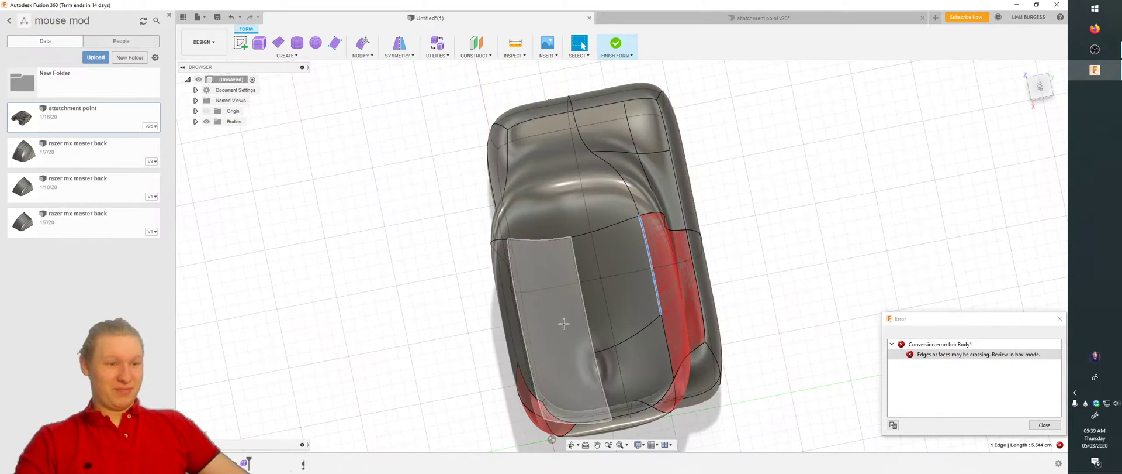
{"action": "left_click", "coordinate": [538, 316]}
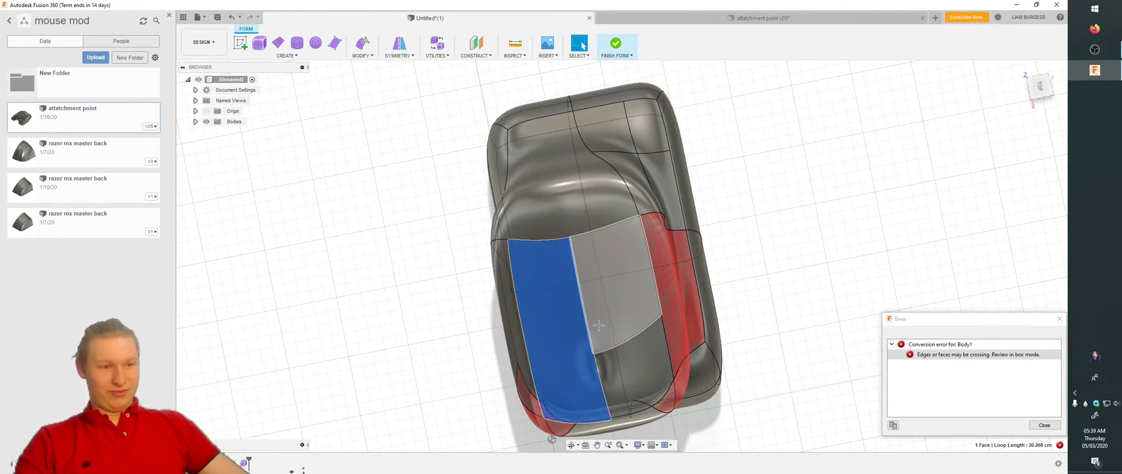
{"action": "left_click_drag", "start_coordinate": [600, 325], "coordinate": [593, 344]}
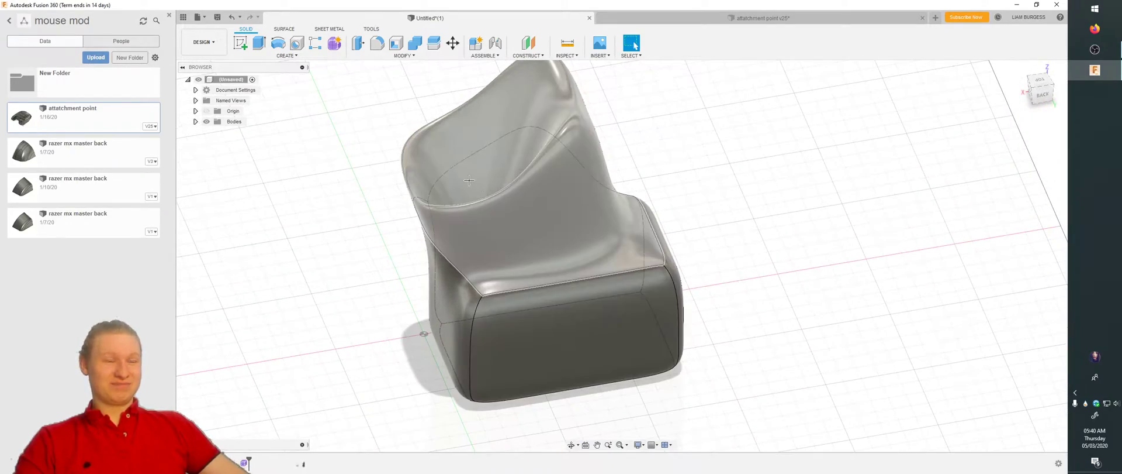
Step: Orbit around the solid chair to view it from the side
{"action": "left_click_drag", "start_coordinate": [468, 179], "coordinate": [533, 259]}
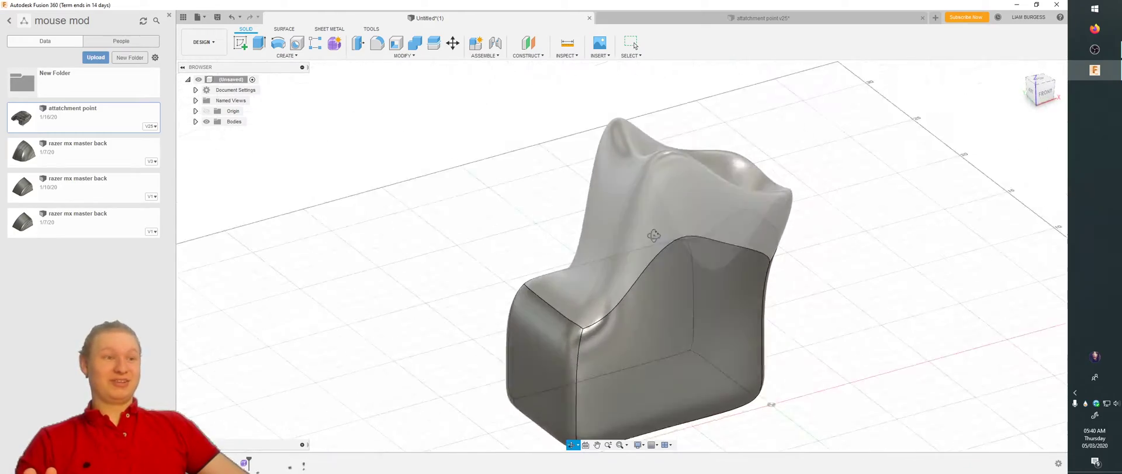
{"action": "left_click_drag", "start_coordinate": [654, 236], "coordinate": [703, 244]}
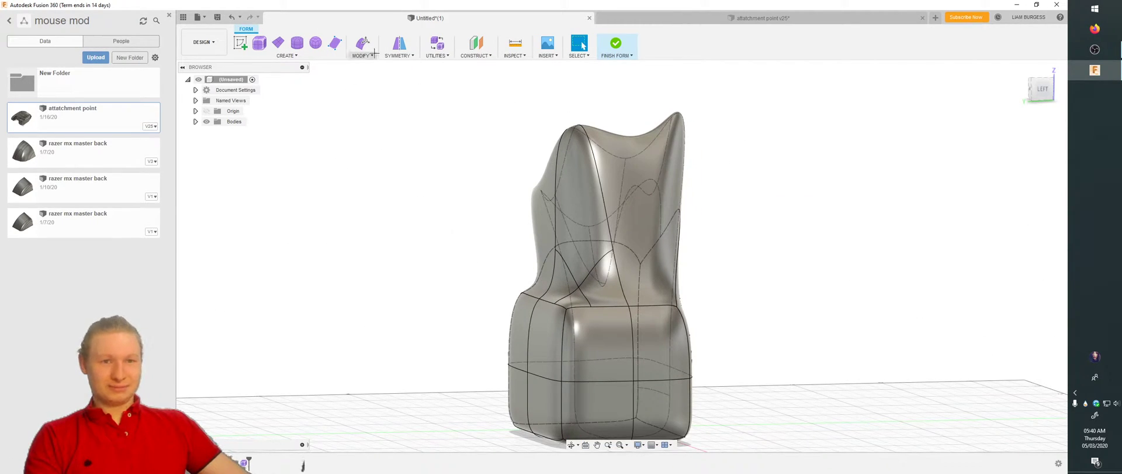
Step: Remove the crease from a side face of the backrest
{"action": "left_click", "coordinate": [359, 42]}
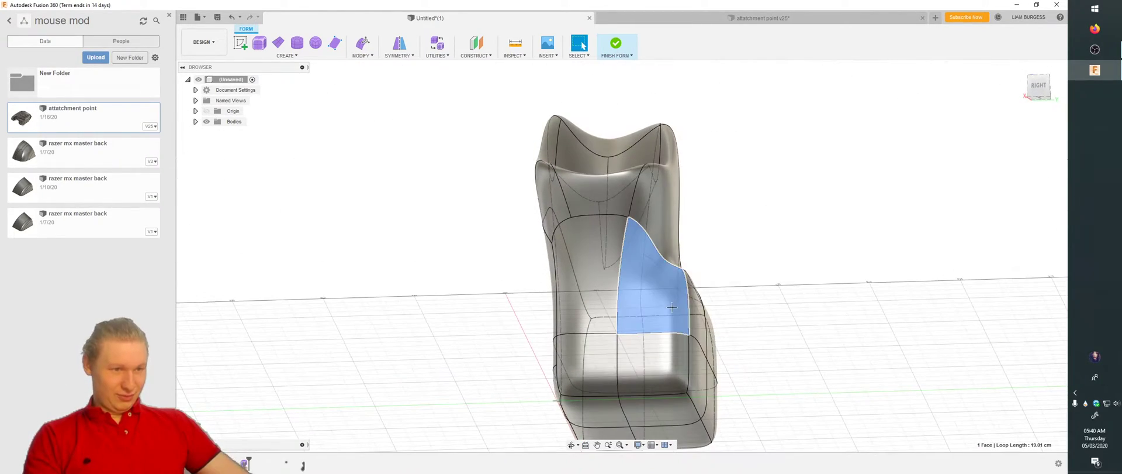
{"action": "right_click", "coordinate": [669, 307]}
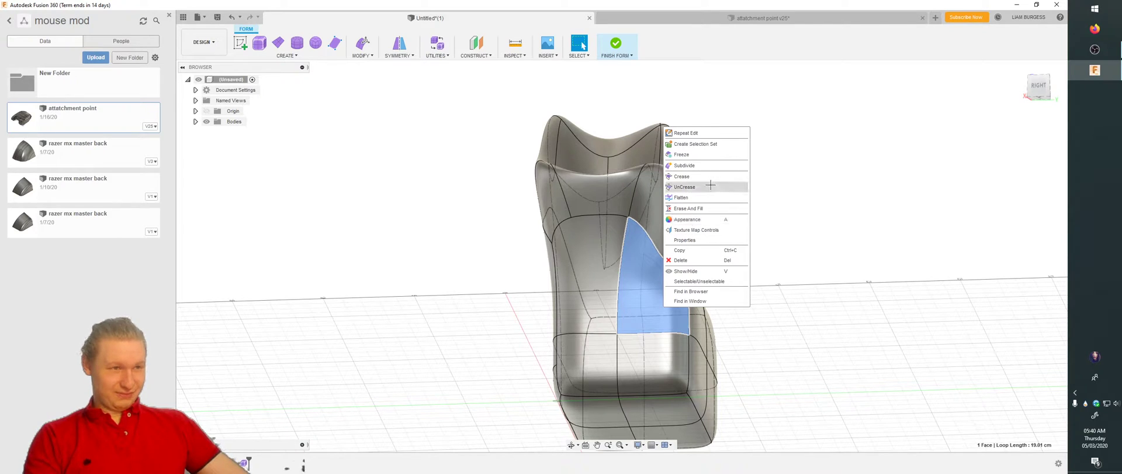
{"action": "left_click", "coordinate": [685, 165]}
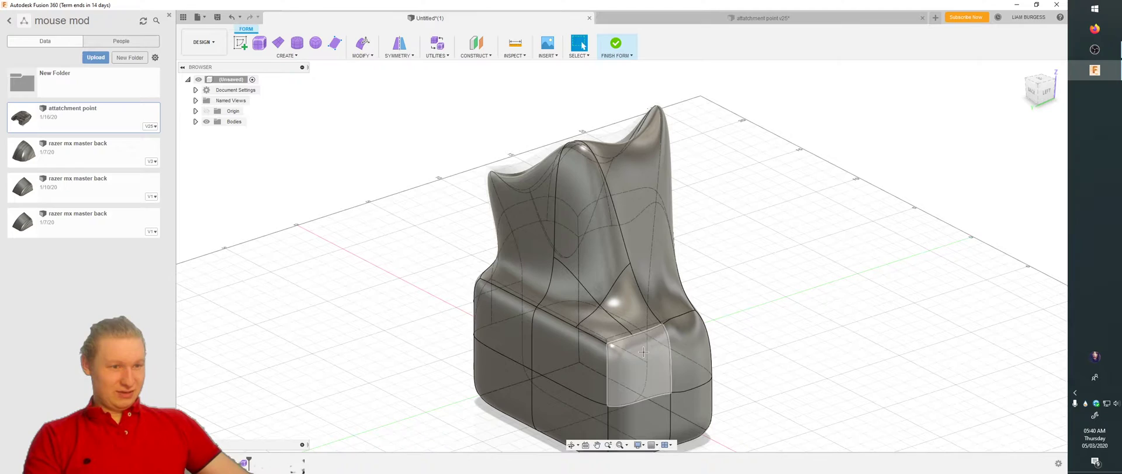
Step: Crease the lower front face of the seat
{"action": "right_click", "coordinate": [643, 352]}
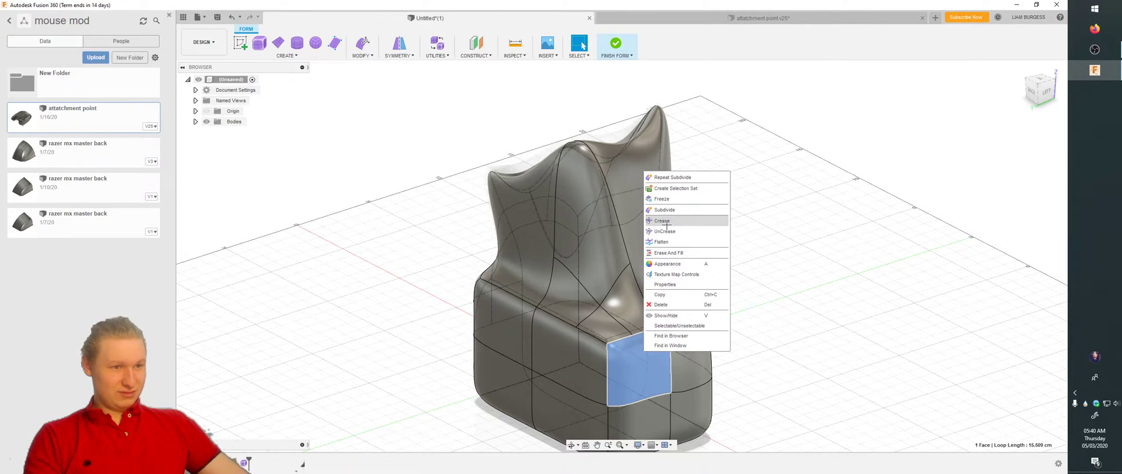
{"action": "left_click", "coordinate": [663, 220]}
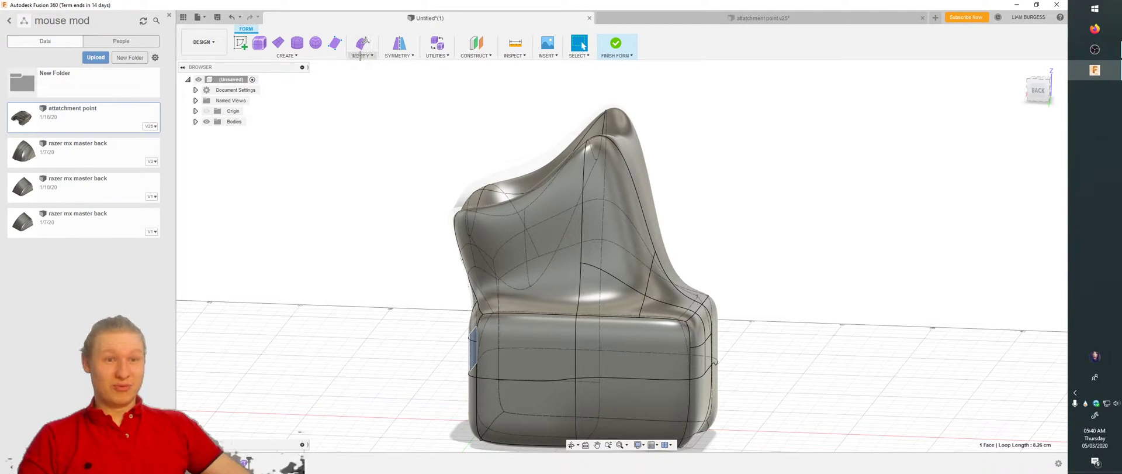
{"action": "left_click", "coordinate": [363, 45]}
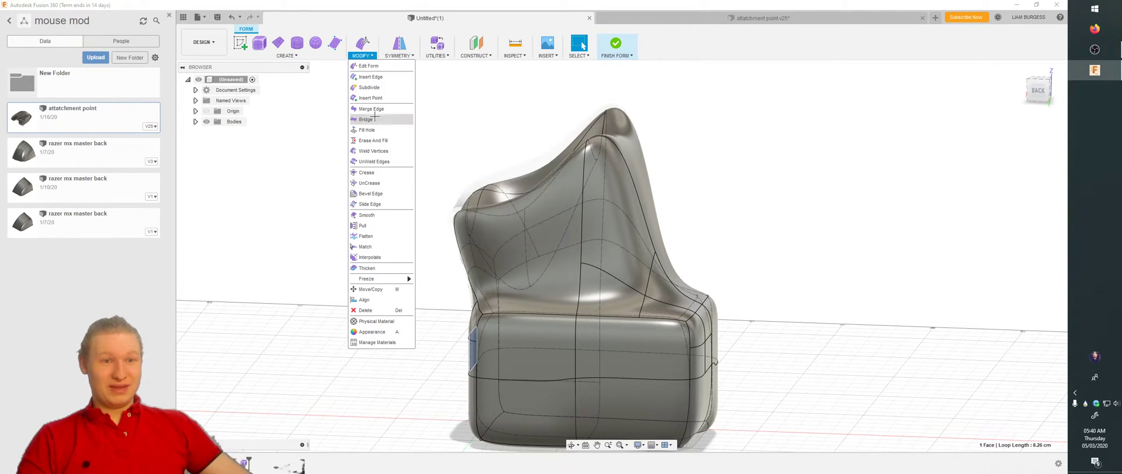
Step: Bridge the base's two opposite side faces, then orbit to inspect the tunnel
{"action": "left_click", "coordinate": [366, 119]}
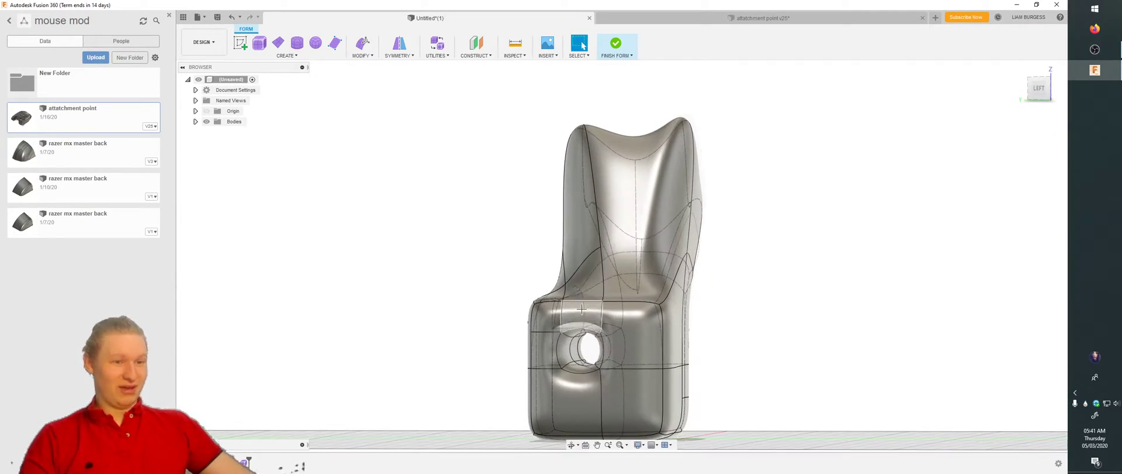
{"action": "mouse_move", "coordinate": [533, 290]}
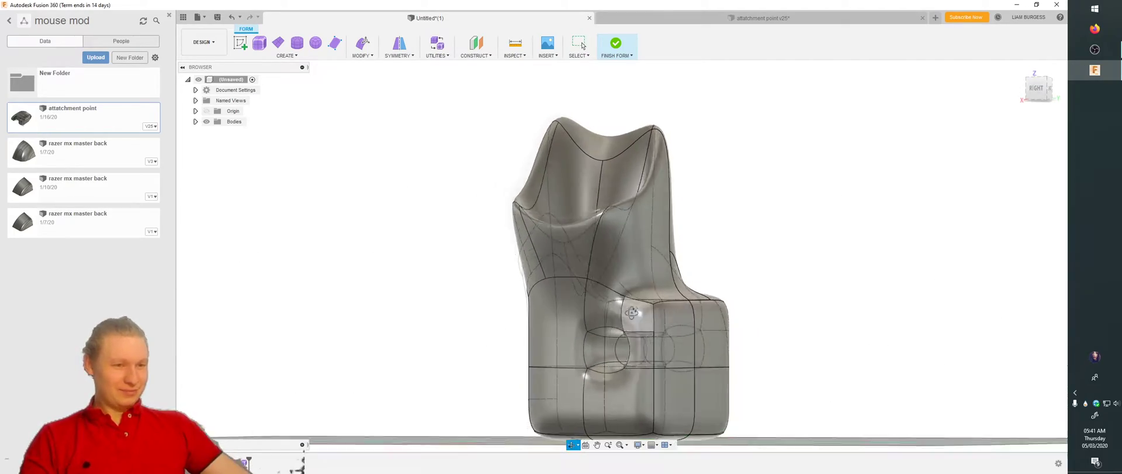
{"action": "left_click_drag", "start_coordinate": [632, 311], "coordinate": [454, 308]}
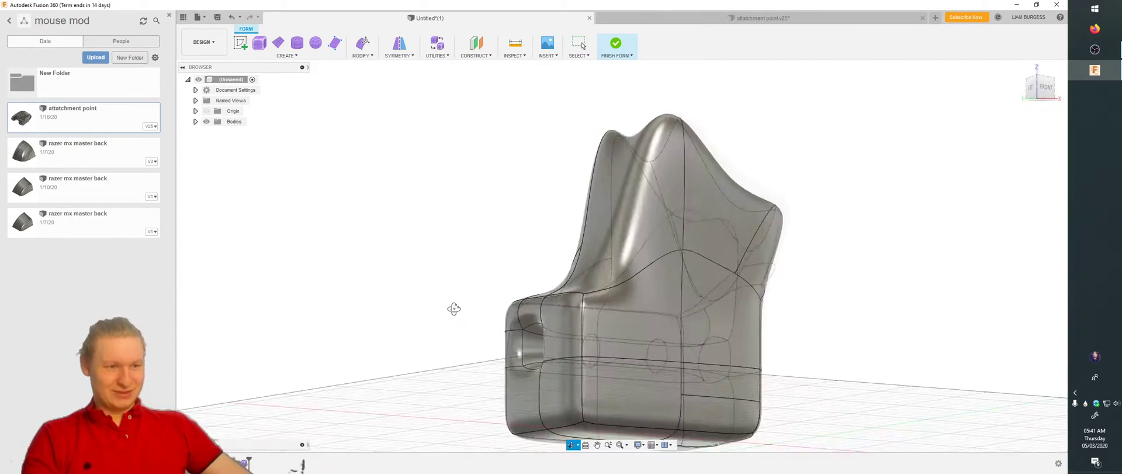
{"action": "left_click_drag", "start_coordinate": [454, 308], "coordinate": [628, 316]}
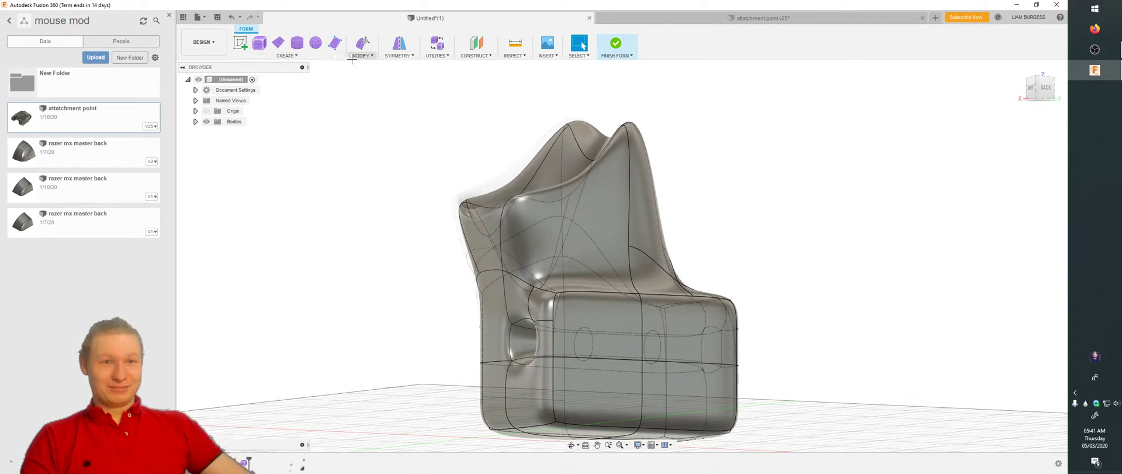
Step: Crease the selected front seat edges sharply, then start uncreasing one edge
{"action": "left_click", "coordinate": [359, 42]}
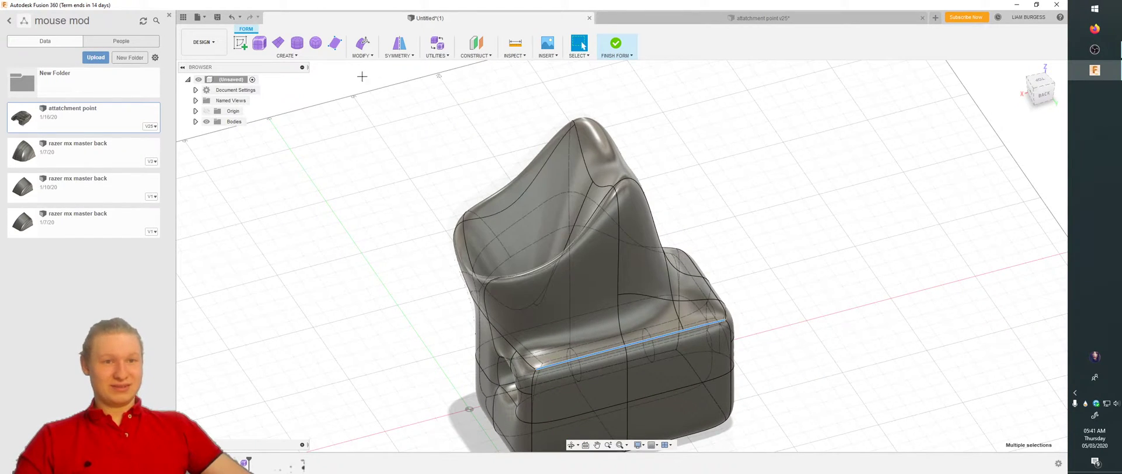
{"action": "left_click", "coordinate": [370, 44]}
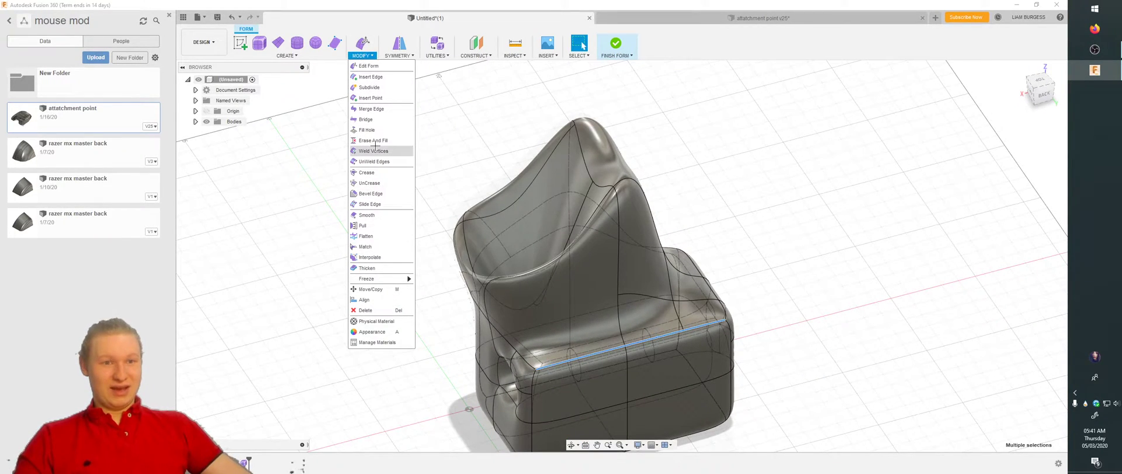
{"action": "left_click", "coordinate": [368, 171]}
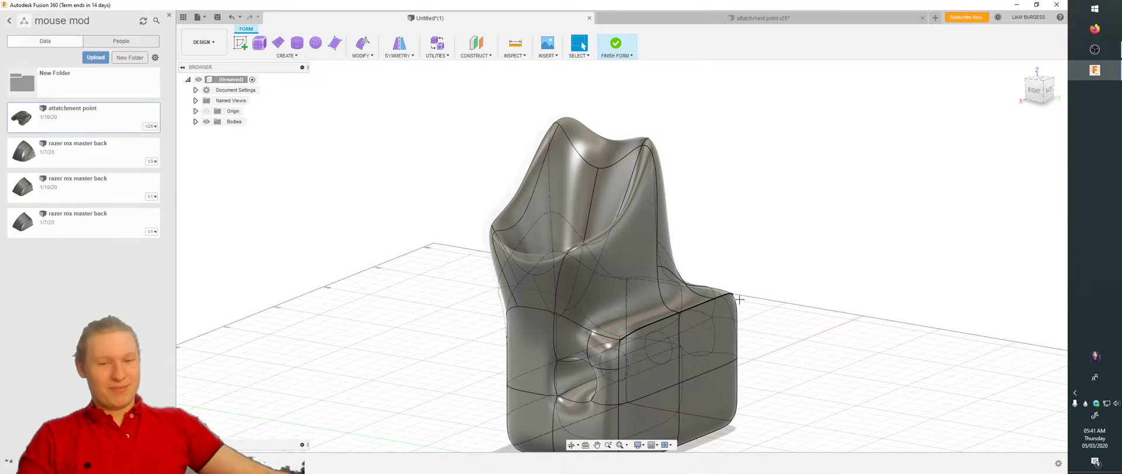
{"action": "left_click_drag", "start_coordinate": [737, 299], "coordinate": [838, 290]}
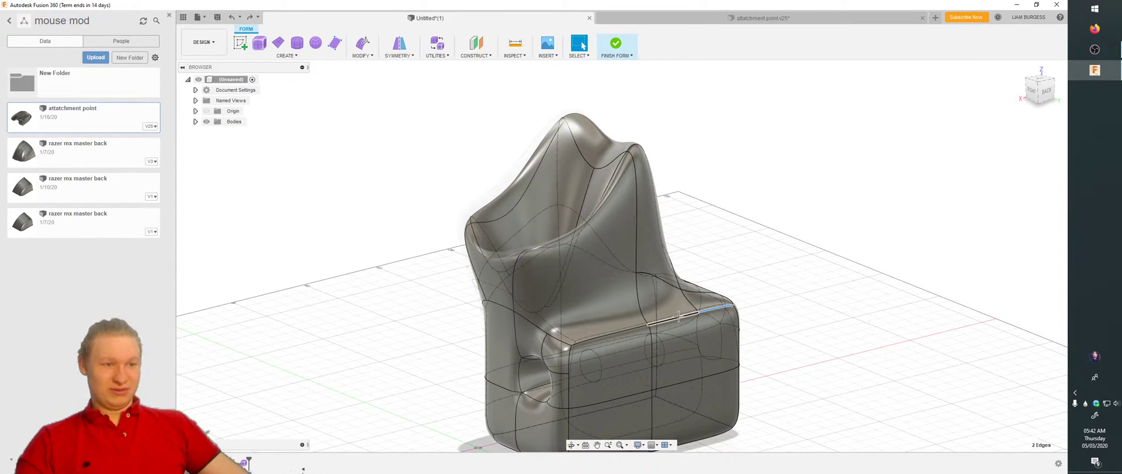
{"action": "left_click", "coordinate": [620, 321]}
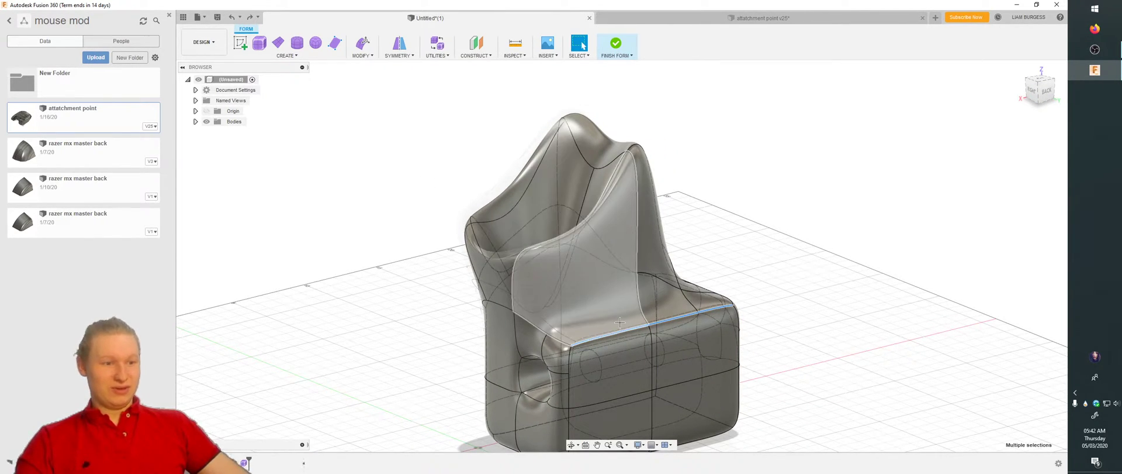
{"action": "right_click", "coordinate": [620, 321]}
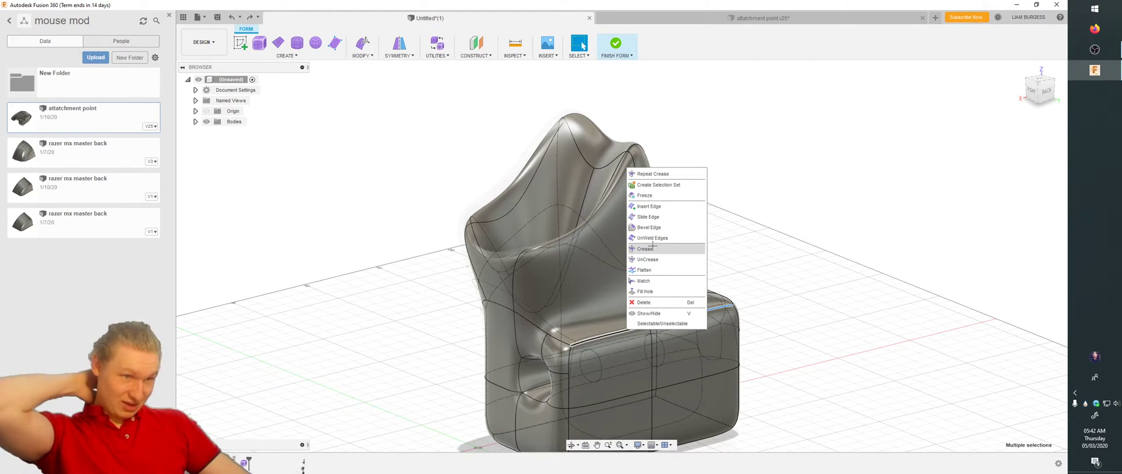
{"action": "left_click", "coordinate": [645, 248]}
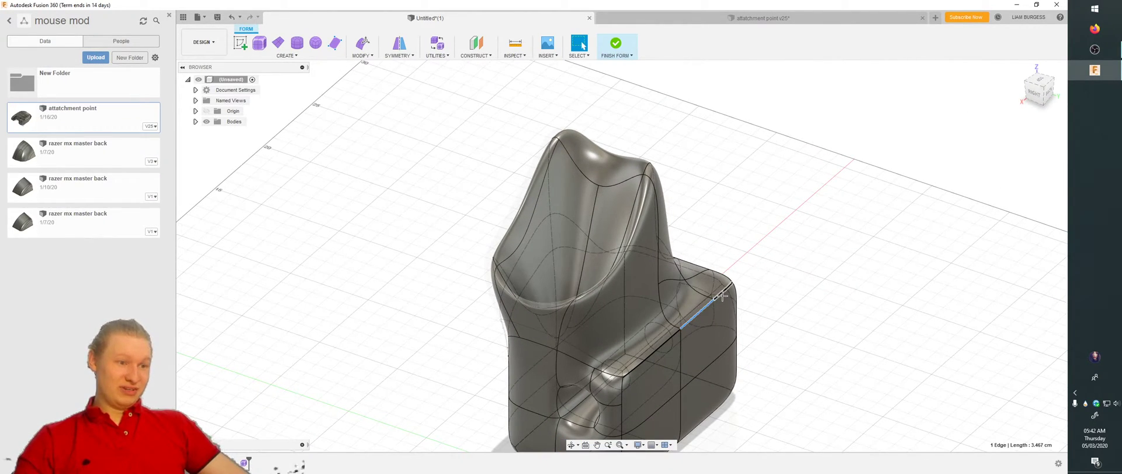
{"action": "right_click", "coordinate": [720, 297]}
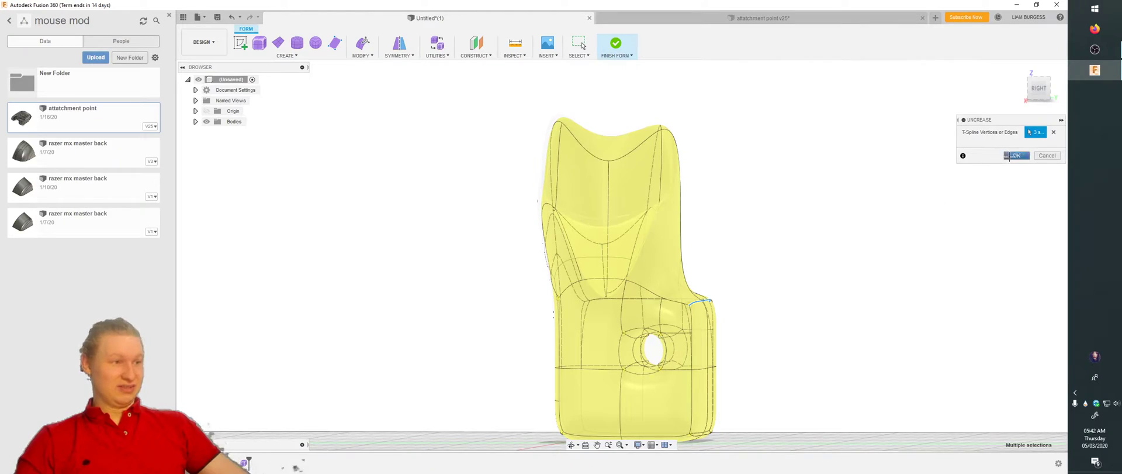
Step: Confirm removing the crease from the edge
{"action": "left_click", "coordinate": [1018, 155]}
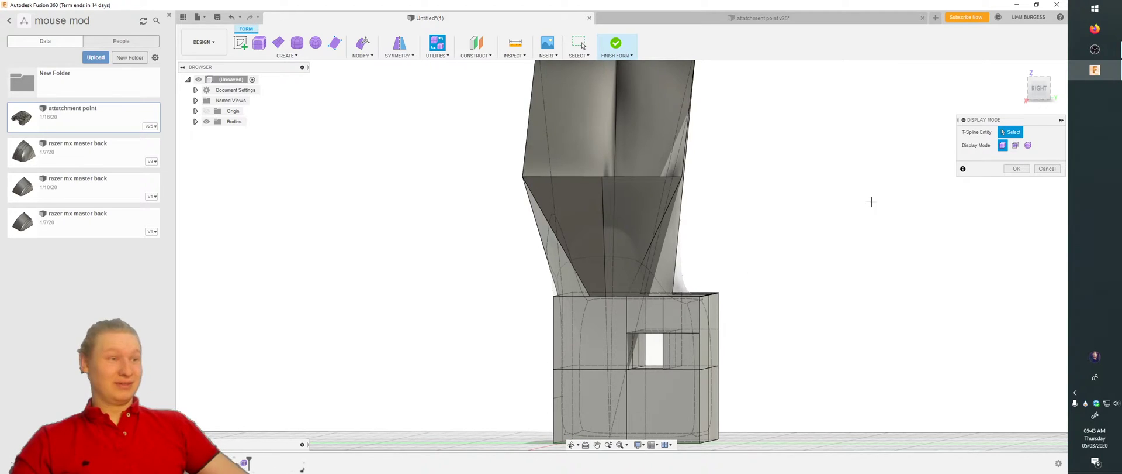
Step: Switch the form back to Smooth display and confirm the change
{"action": "left_click", "coordinate": [1015, 145]}
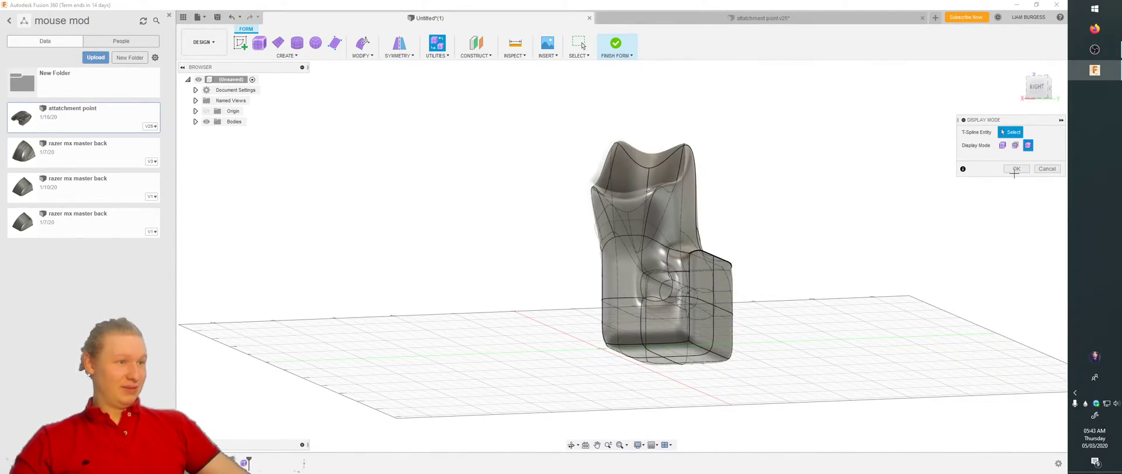
{"action": "left_click", "coordinate": [1016, 169]}
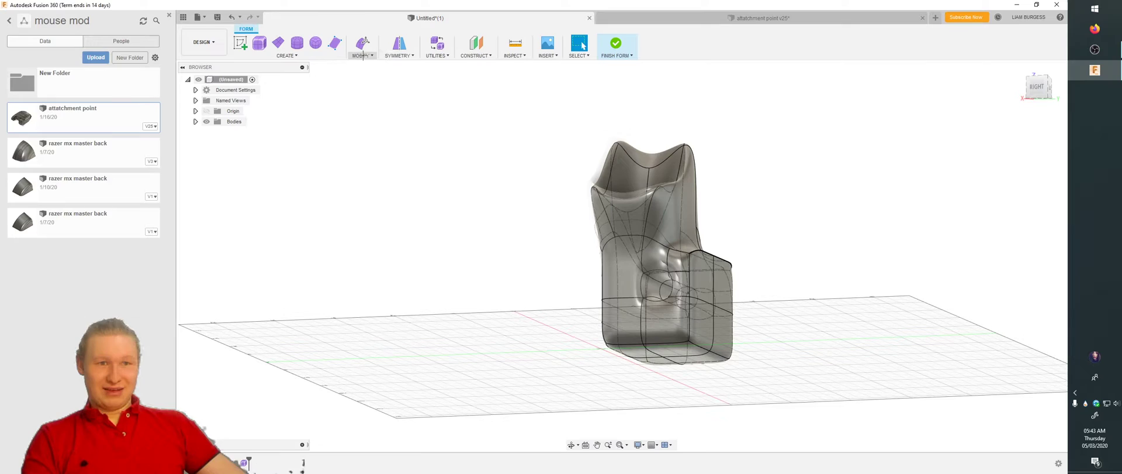
{"action": "left_click", "coordinate": [359, 42]}
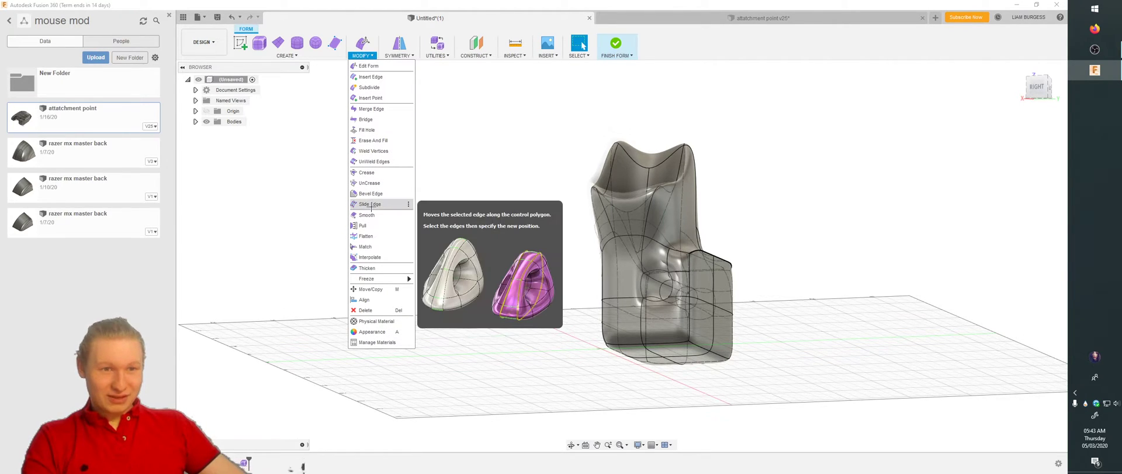
{"action": "mouse_move", "coordinate": [367, 214]}
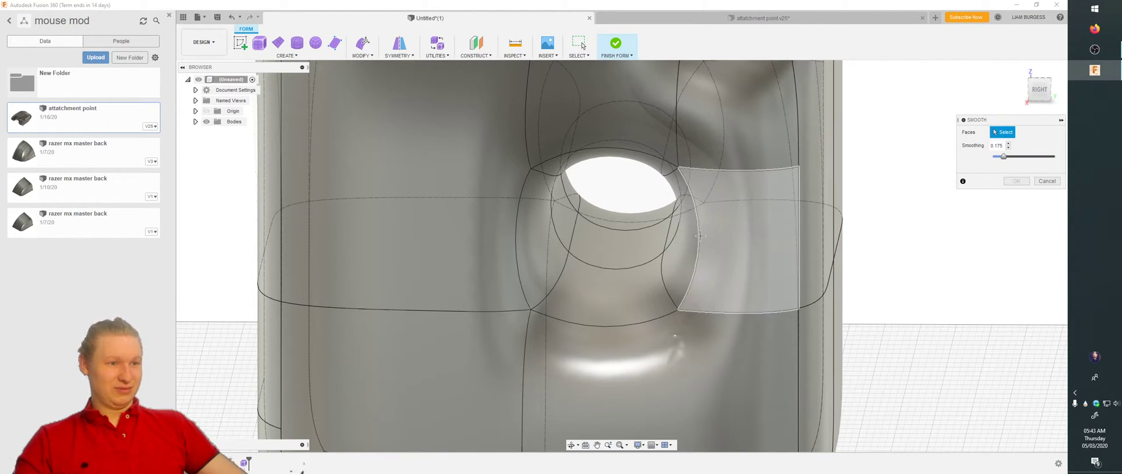
Step: Select faces beside the tunnel and vary smoothing from near maximum back to zero
{"action": "left_click", "coordinate": [612, 284]}
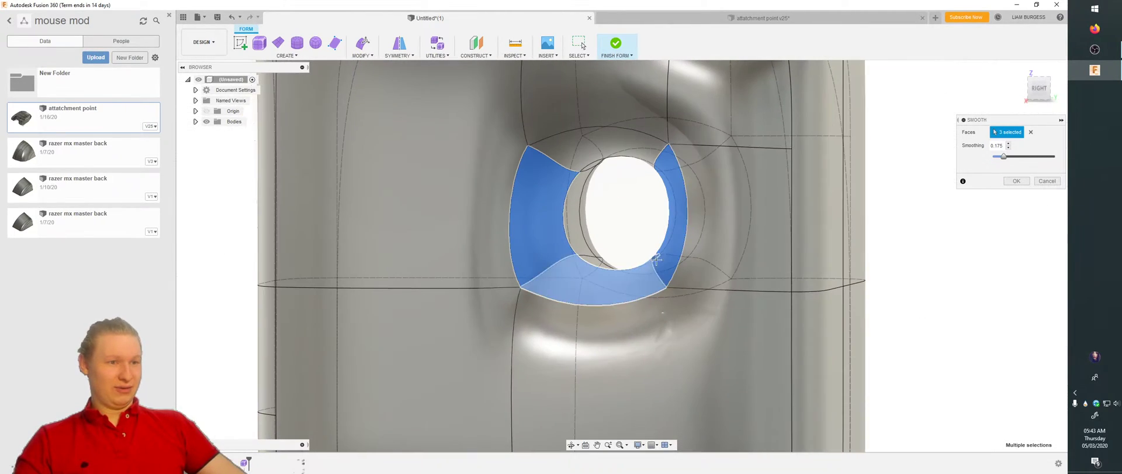
{"action": "left_click_drag", "start_coordinate": [1004, 156], "coordinate": [1016, 156]}
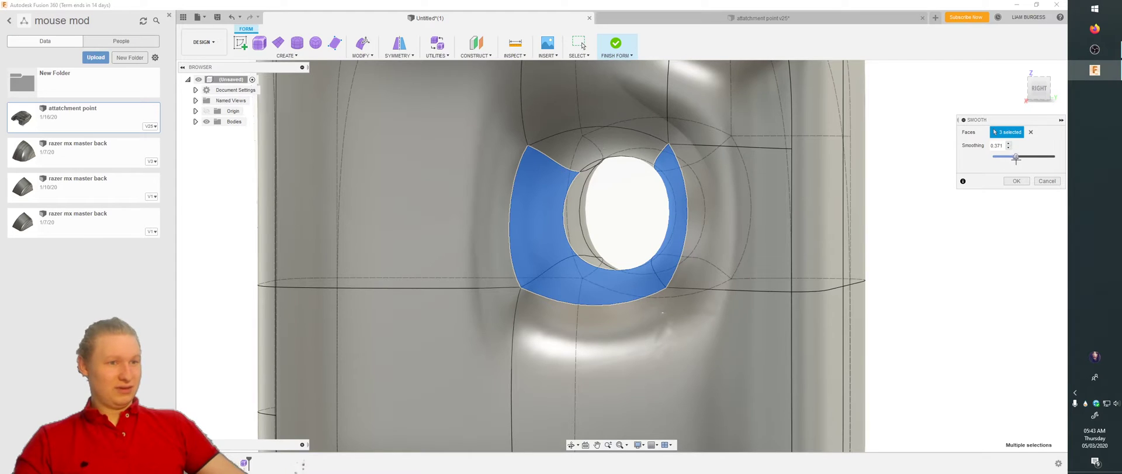
{"action": "left_click_drag", "start_coordinate": [1016, 156], "coordinate": [1045, 156]}
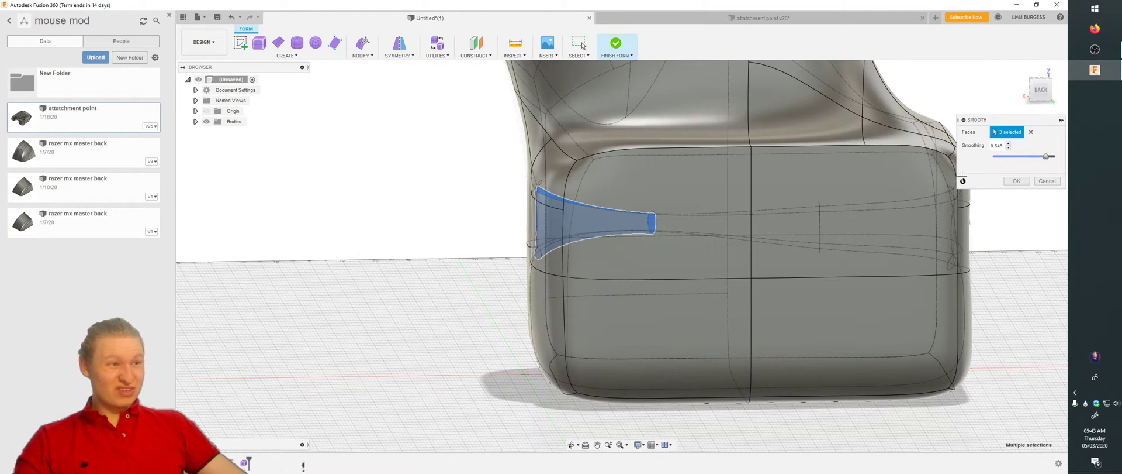
{"action": "left_click_drag", "start_coordinate": [1046, 156], "coordinate": [1016, 156]}
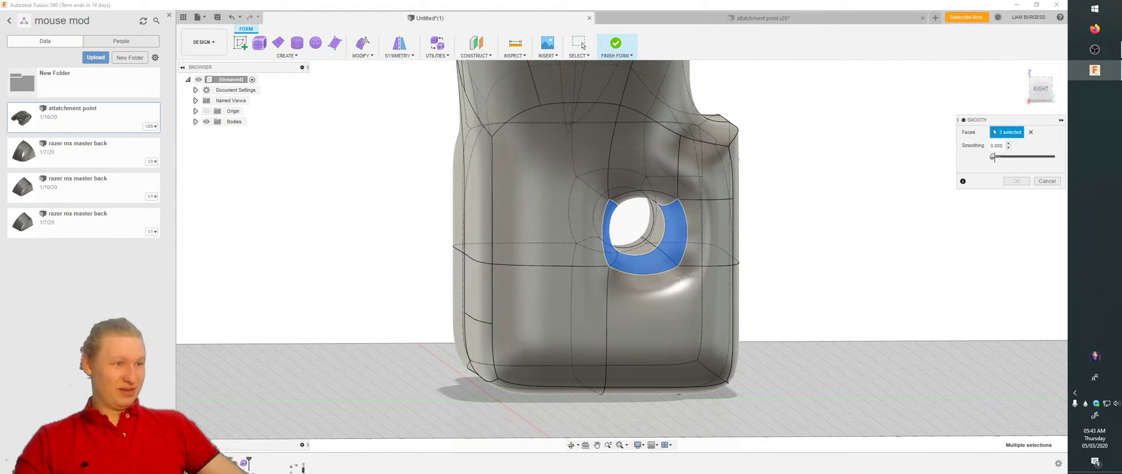
{"action": "left_click_drag", "start_coordinate": [994, 156], "coordinate": [1033, 156]}
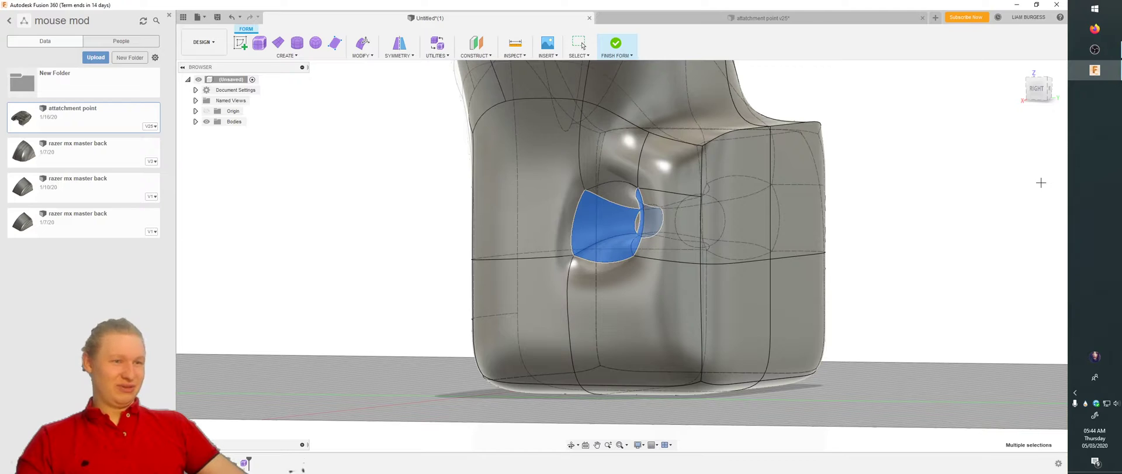
{"action": "left_click", "coordinate": [362, 56]}
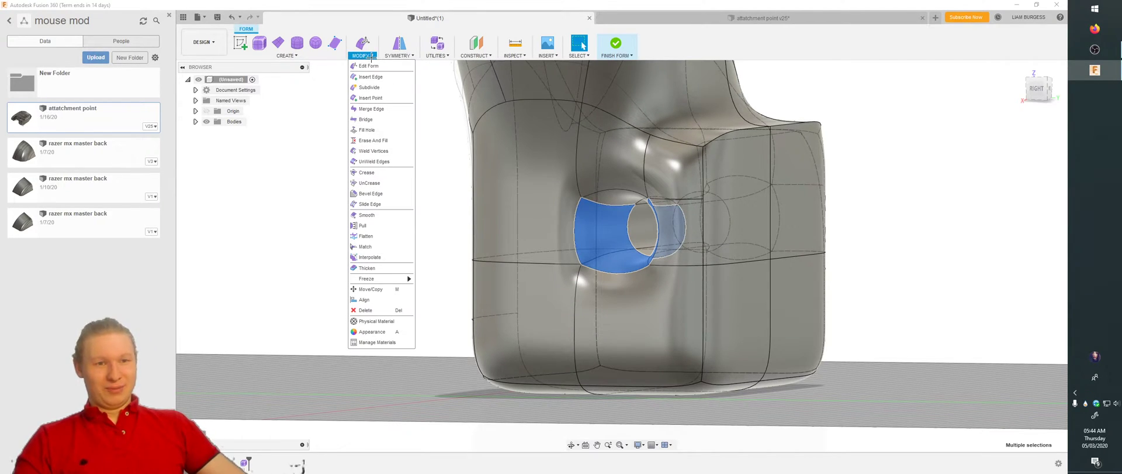
{"action": "mouse_move", "coordinate": [366, 246]}
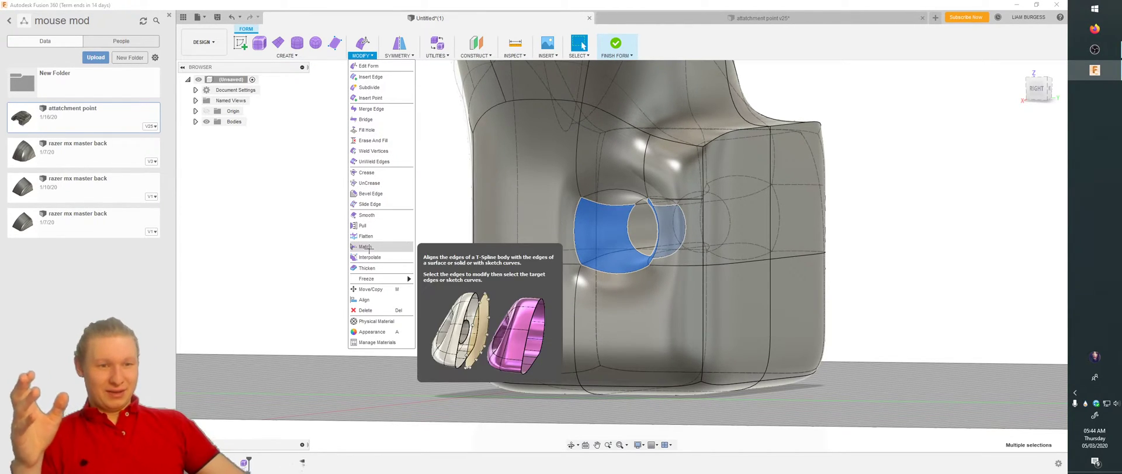
{"action": "mouse_move", "coordinate": [370, 257]}
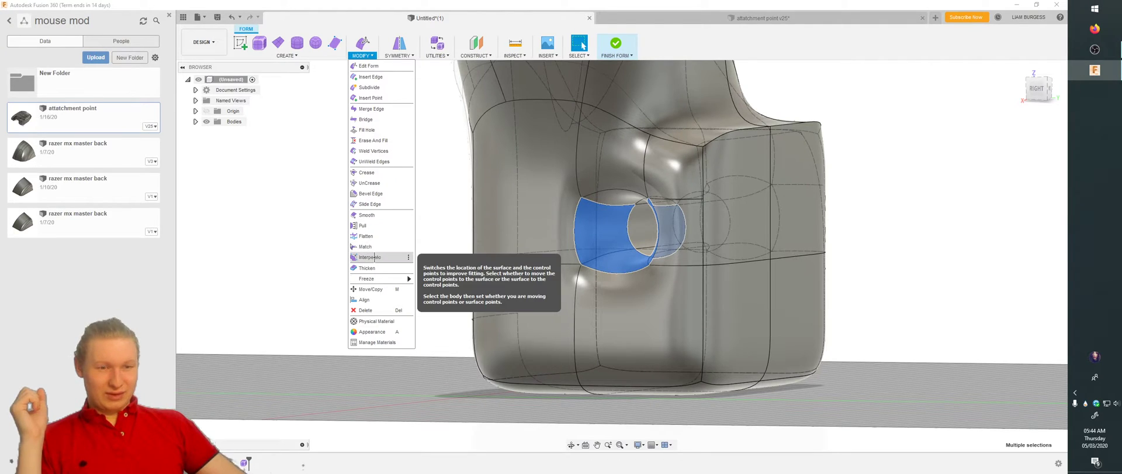
{"action": "mouse_move", "coordinate": [371, 77]}
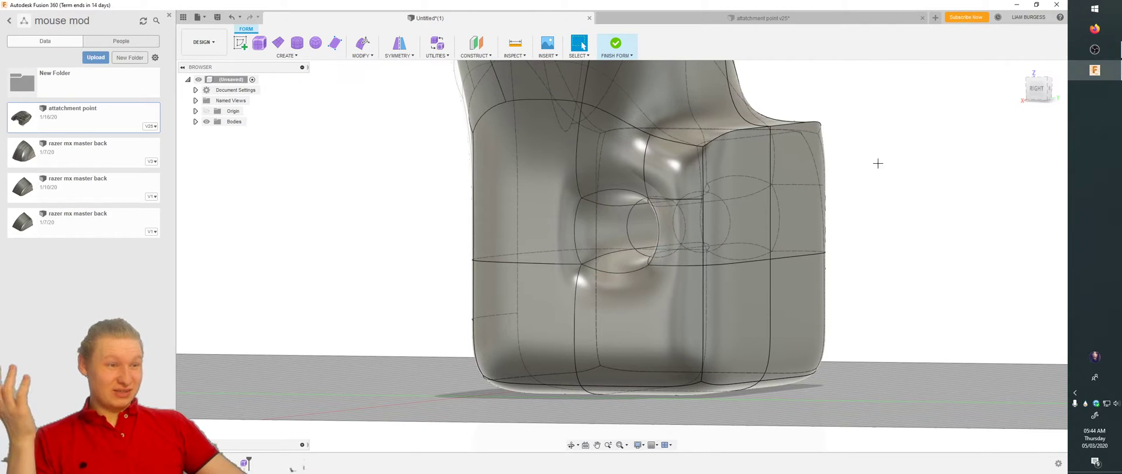
Step: Select a tunnel-opening edge, orbit toward it, and drag the edge to reshape it
{"action": "left_click", "coordinate": [738, 260]}
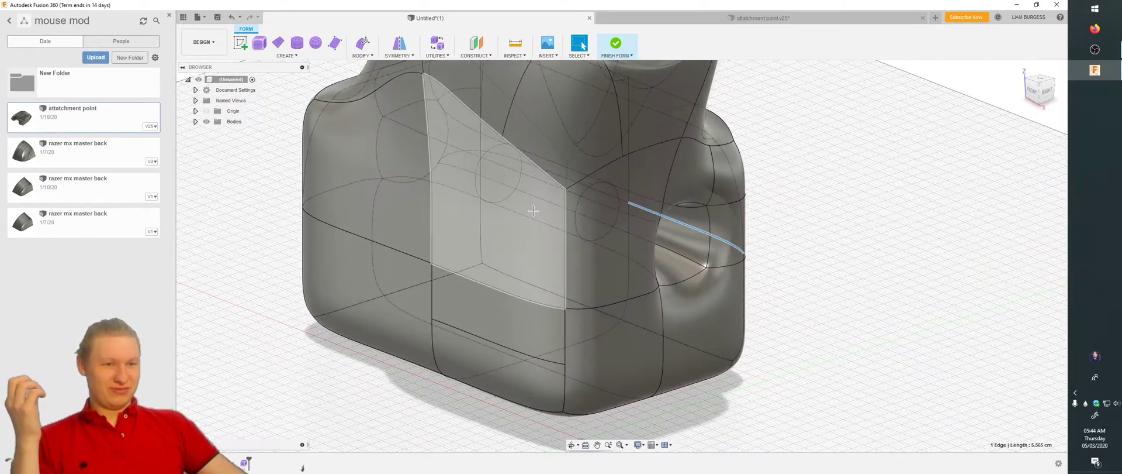
{"action": "left_click_drag", "start_coordinate": [534, 210], "coordinate": [651, 230]}
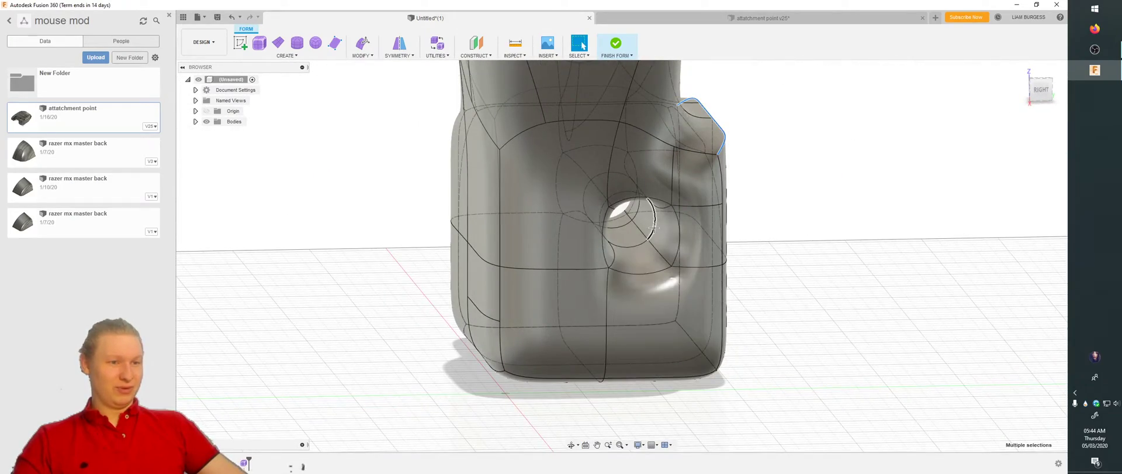
{"action": "left_click_drag", "start_coordinate": [651, 228], "coordinate": [819, 279]}
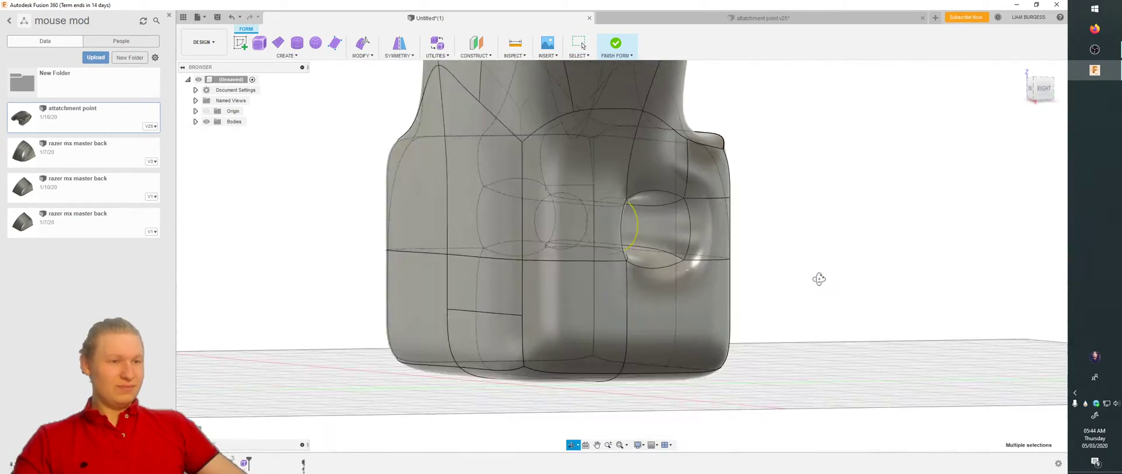
{"action": "left_click_drag", "start_coordinate": [819, 278], "coordinate": [809, 227]}
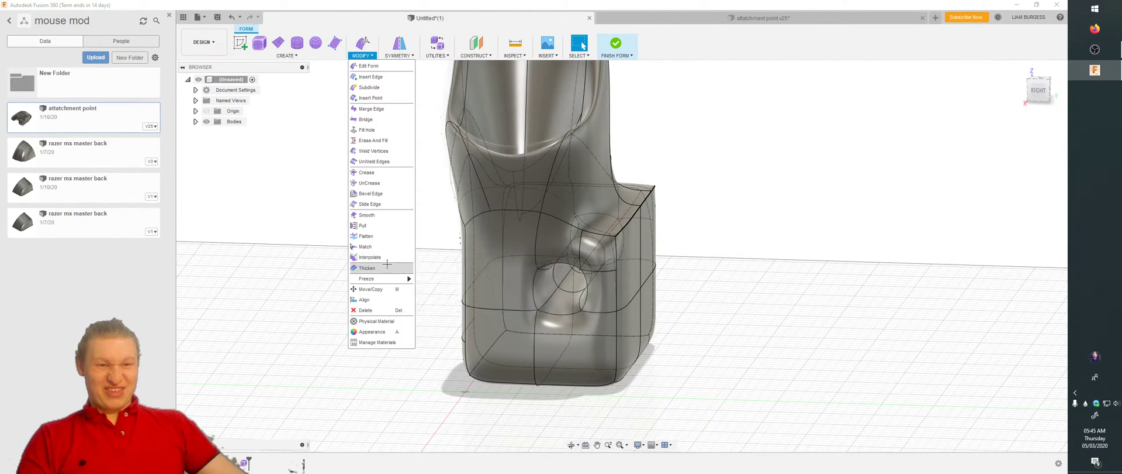
{"action": "mouse_move", "coordinate": [371, 193]}
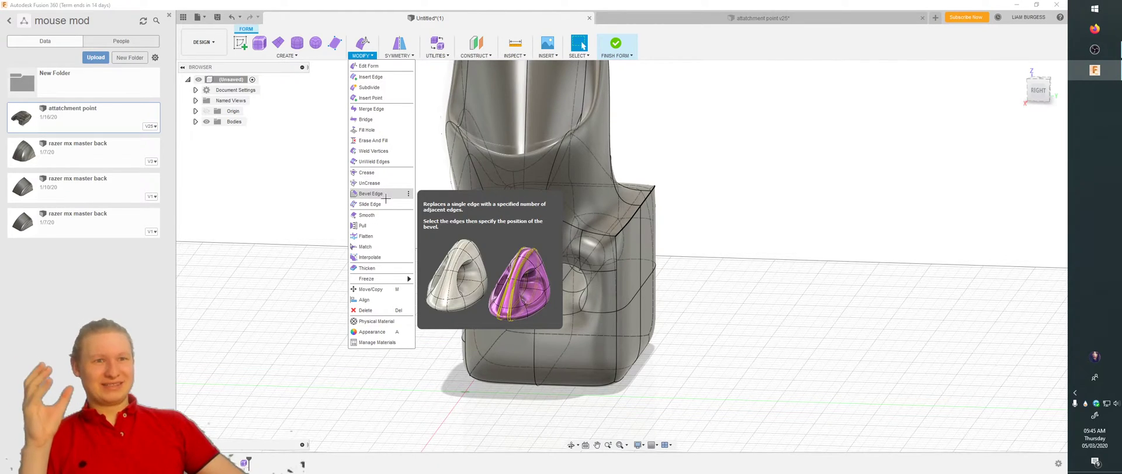
{"action": "mouse_move", "coordinate": [366, 119]}
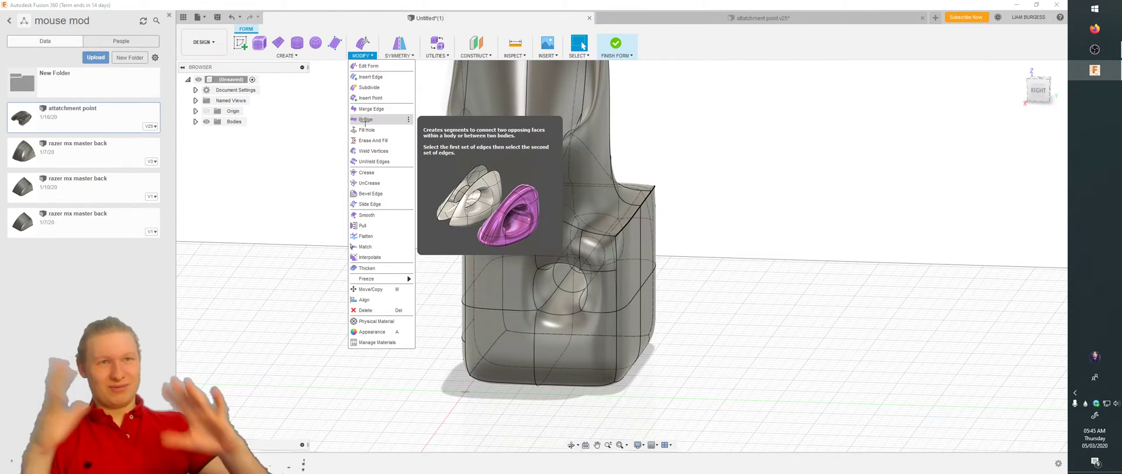
{"action": "mouse_move", "coordinate": [370, 108]}
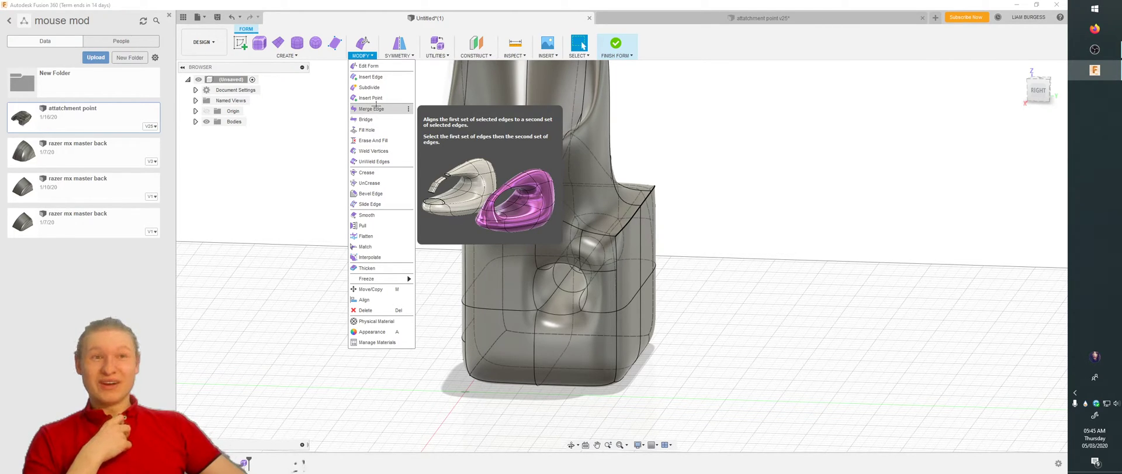
{"action": "mouse_move", "coordinate": [366, 130]}
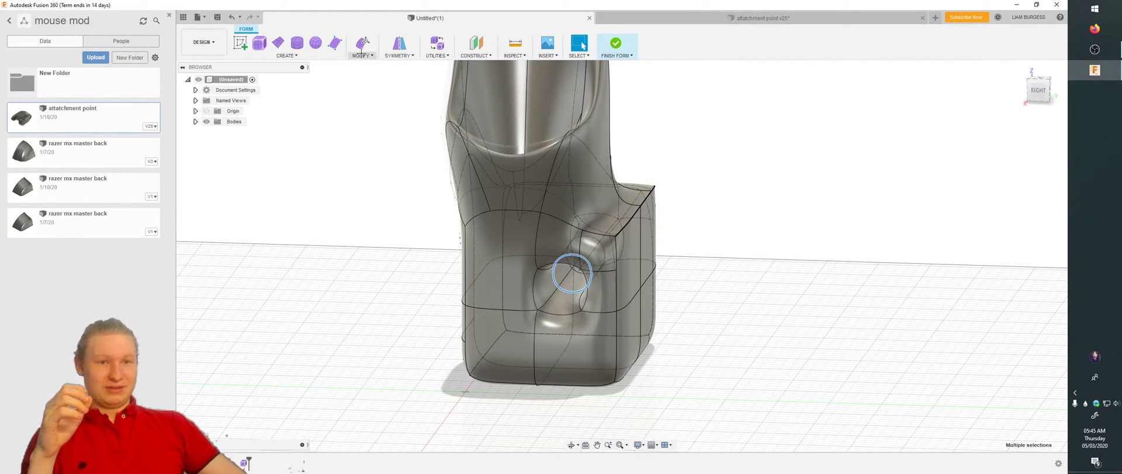
Step: Launch the Fill Hole tool from the Modify menu
{"action": "left_click", "coordinate": [361, 44]}
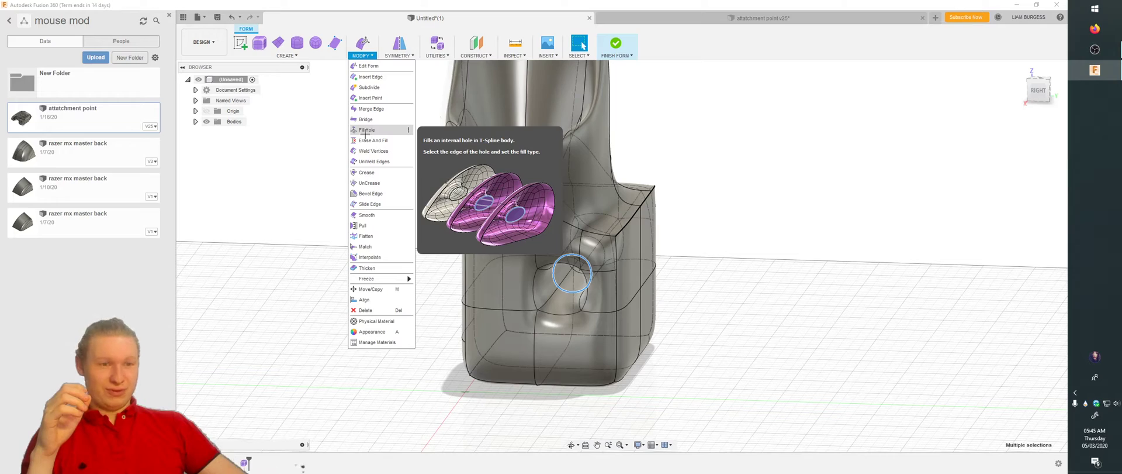
{"action": "left_click", "coordinate": [367, 130]}
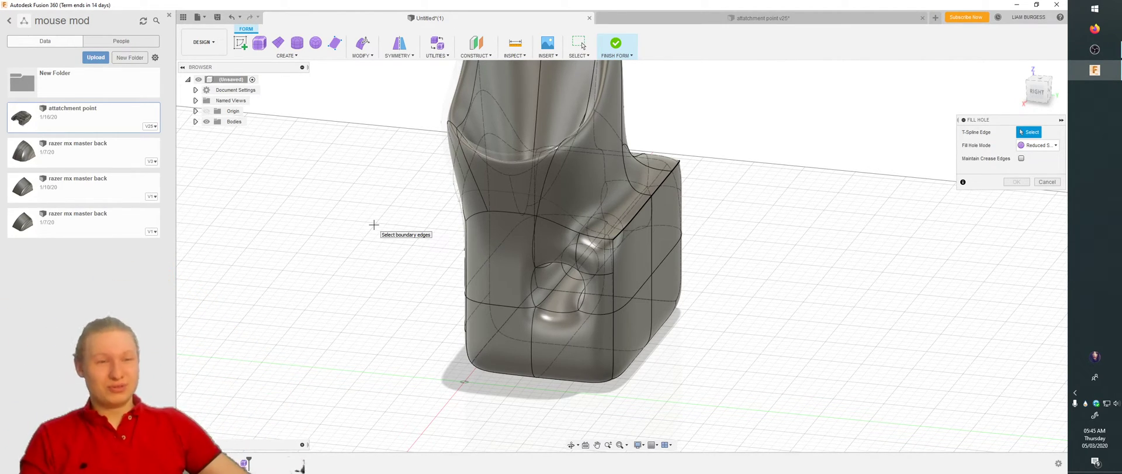
{"action": "left_click", "coordinate": [362, 42]}
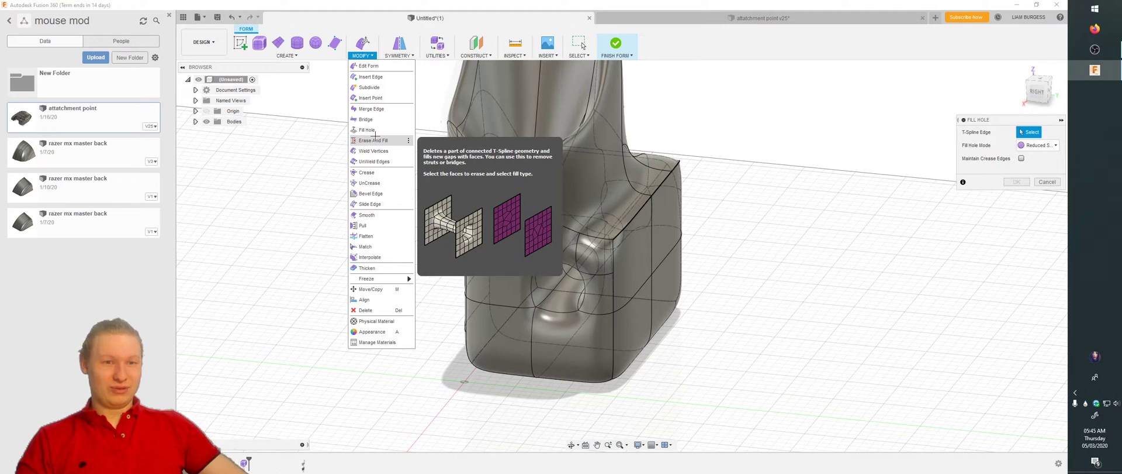
{"action": "mouse_move", "coordinate": [374, 151]}
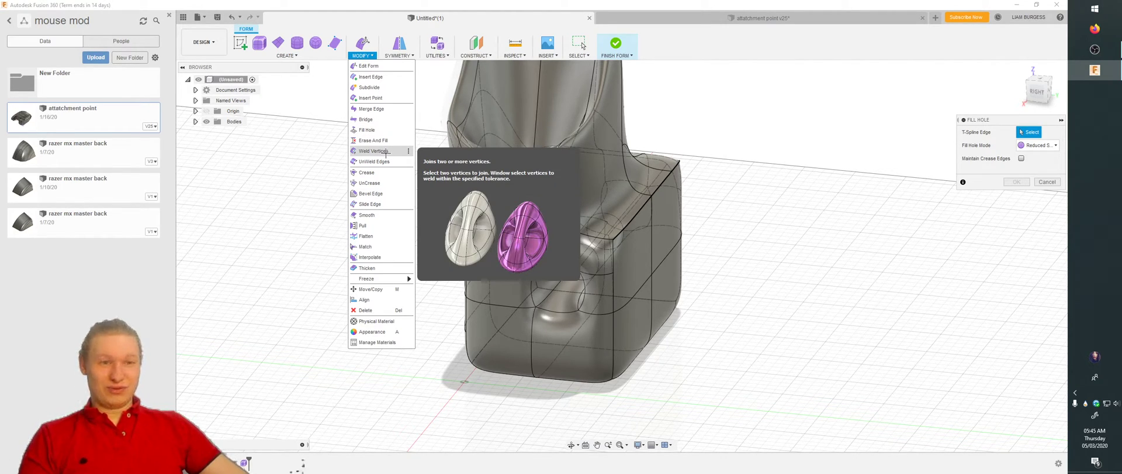
{"action": "mouse_move", "coordinate": [376, 161]}
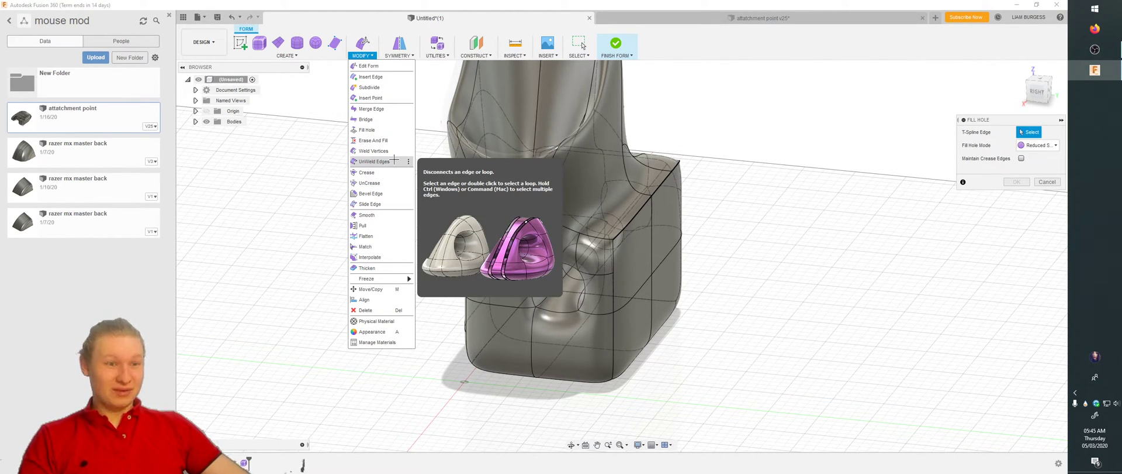
{"action": "mouse_move", "coordinate": [369, 193]}
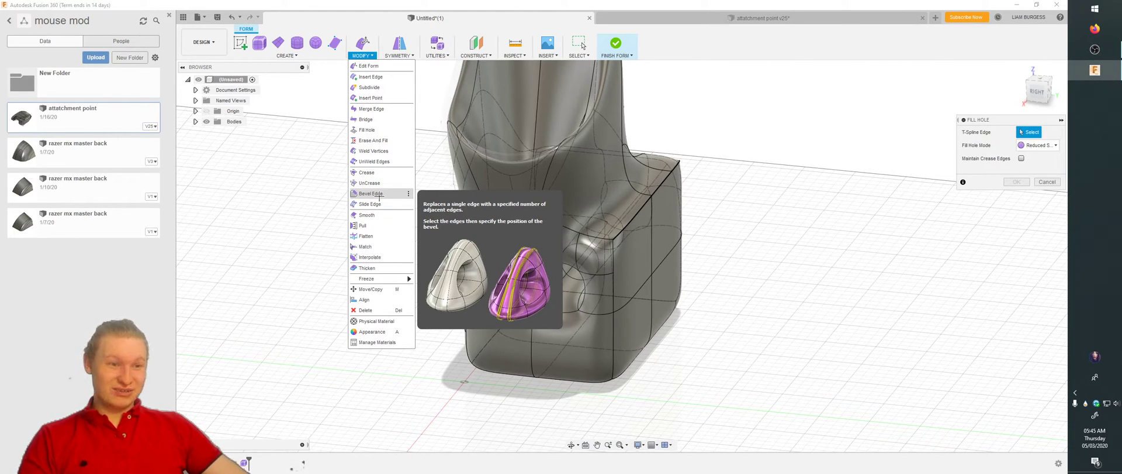
{"action": "mouse_move", "coordinate": [370, 204]}
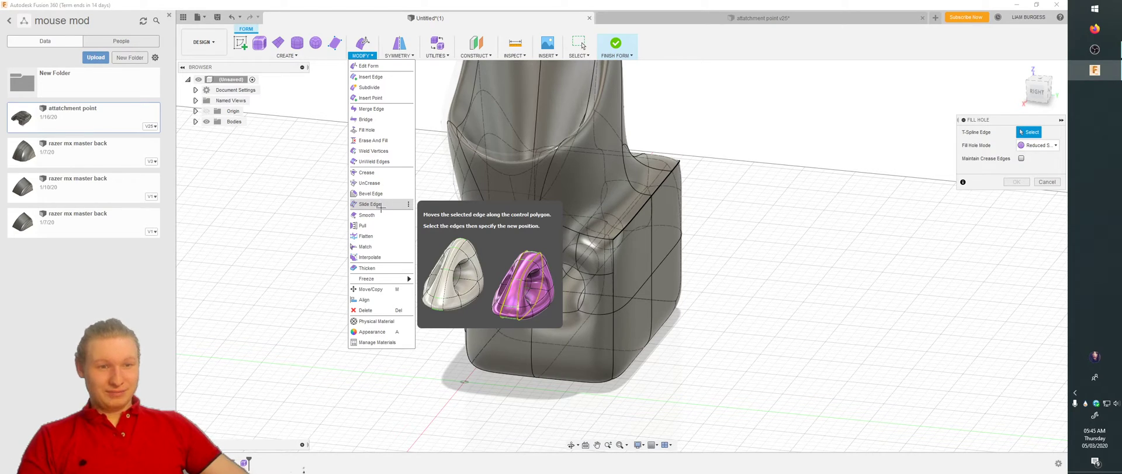
{"action": "mouse_move", "coordinate": [382, 236]}
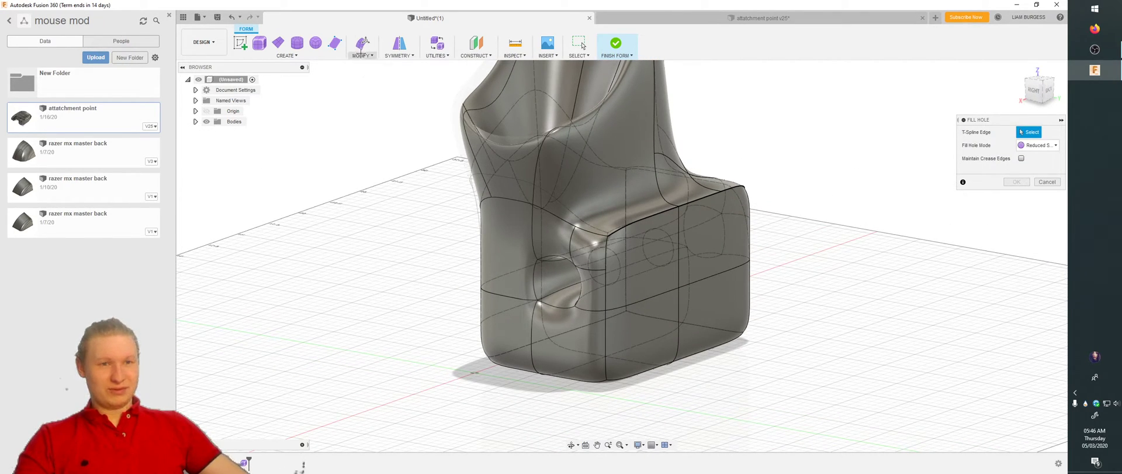
{"action": "left_click", "coordinate": [363, 55]}
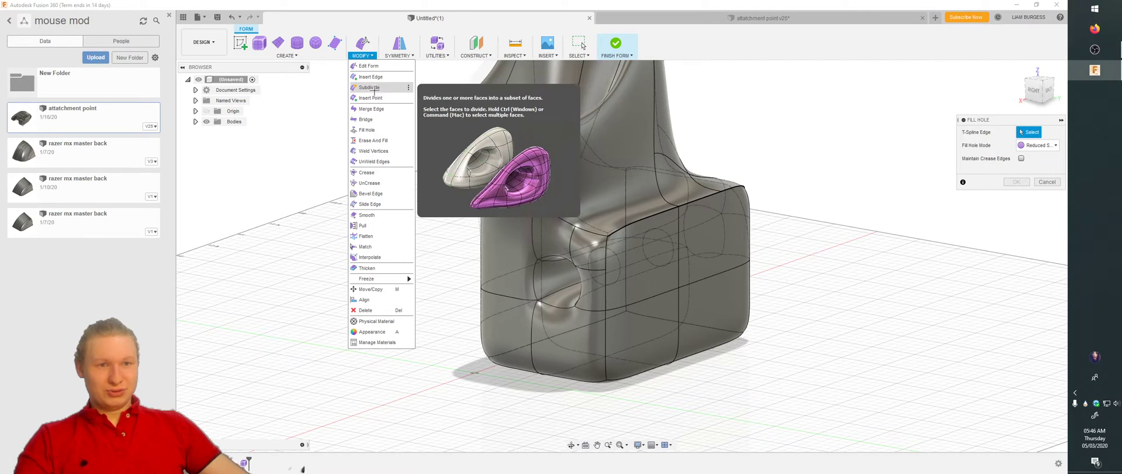
Step: Insert a point on the base's front edge and confirm it
{"action": "left_click", "coordinate": [369, 97]}
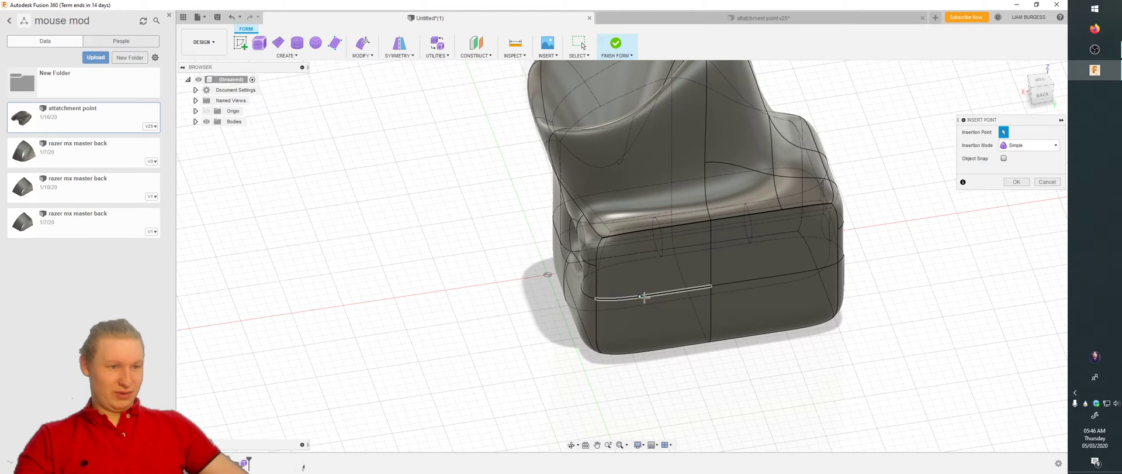
{"action": "left_click", "coordinate": [642, 298]}
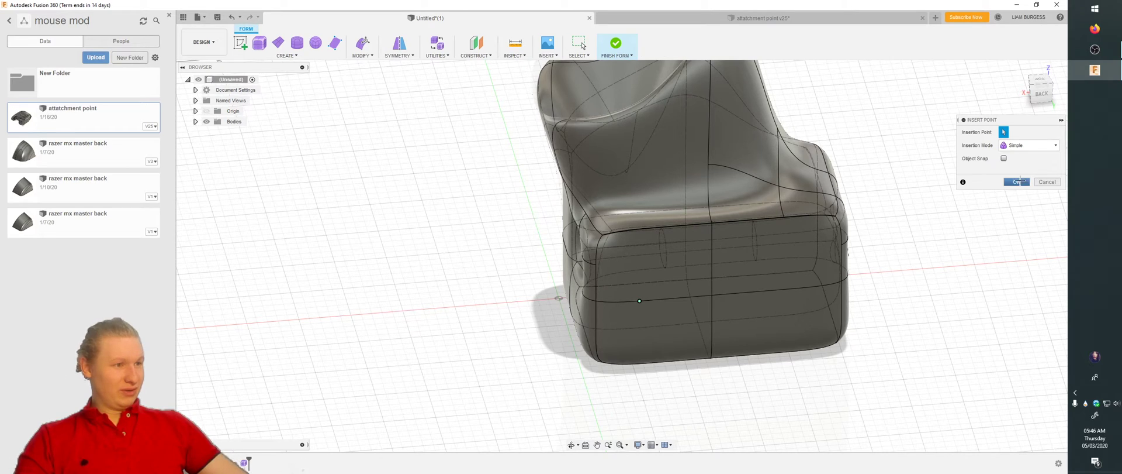
{"action": "left_click", "coordinate": [1003, 158]}
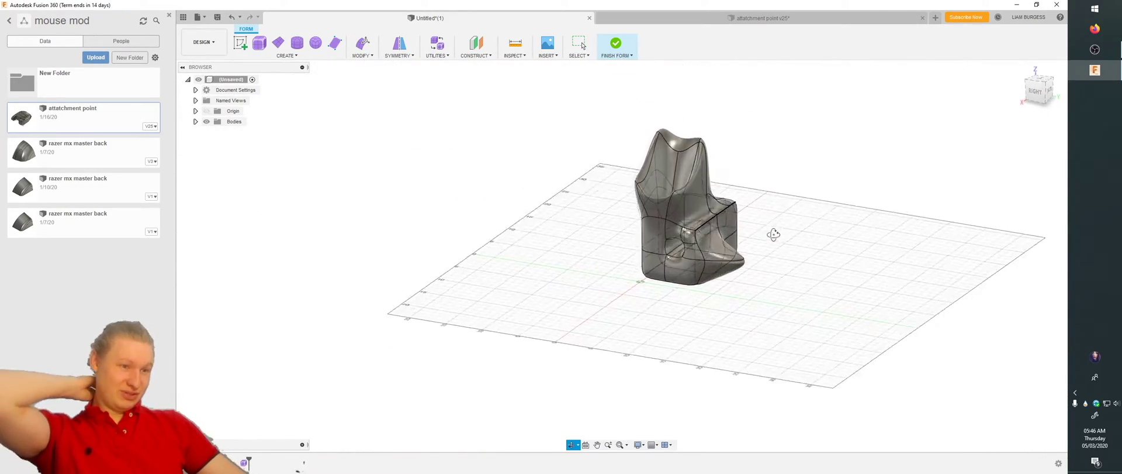
{"action": "left_click_drag", "start_coordinate": [772, 234], "coordinate": [753, 215]}
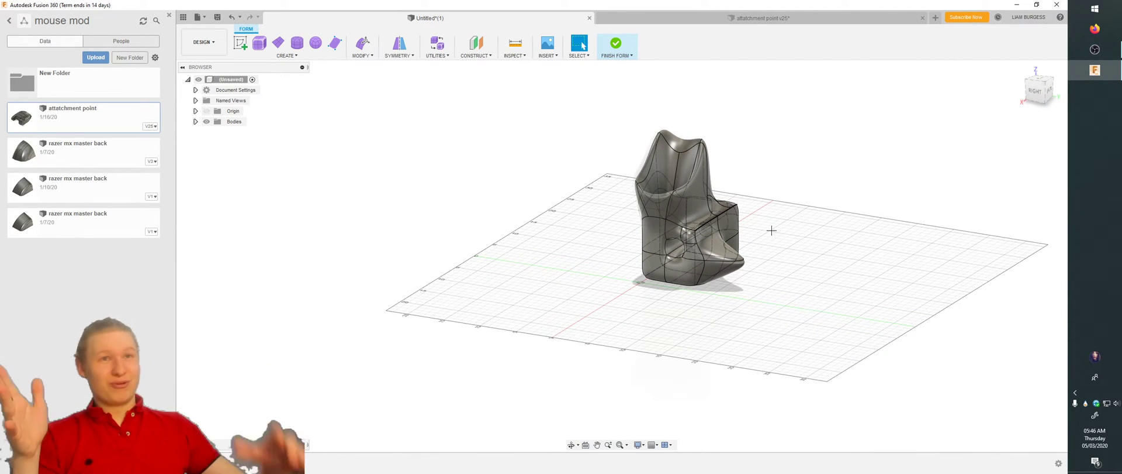
{"action": "mouse_move", "coordinate": [779, 224]}
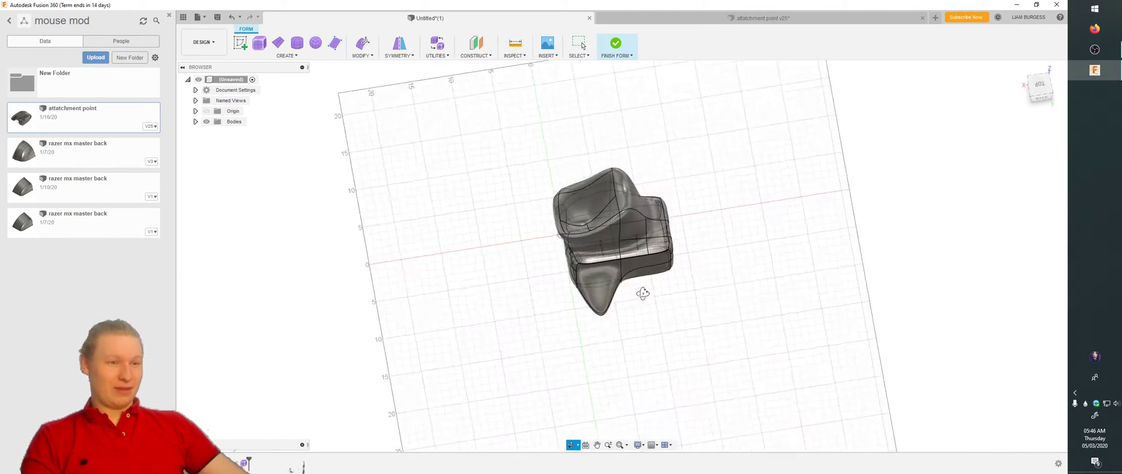
{"action": "left_click_drag", "start_coordinate": [642, 292], "coordinate": [698, 263]}
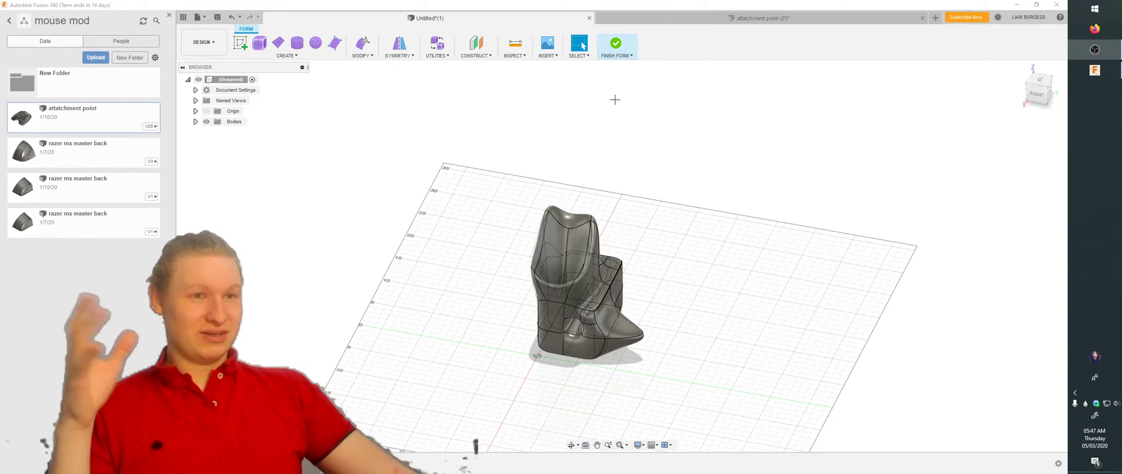
Step: Switch to the attachment point v25 mouse-shell design
{"action": "left_click", "coordinate": [616, 43]}
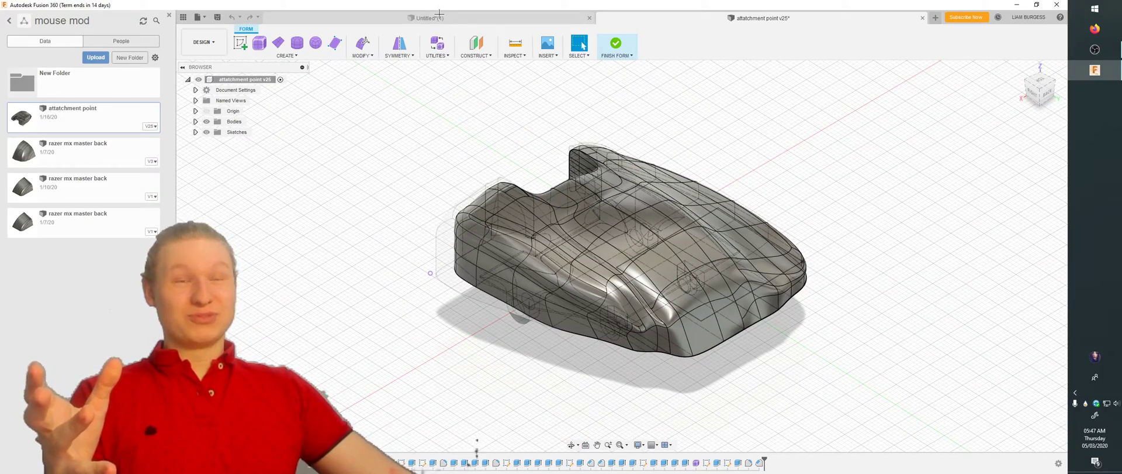
Step: Return to the Untitled chair design and enter editing of its T-spline form
{"action": "left_click", "coordinate": [617, 44]}
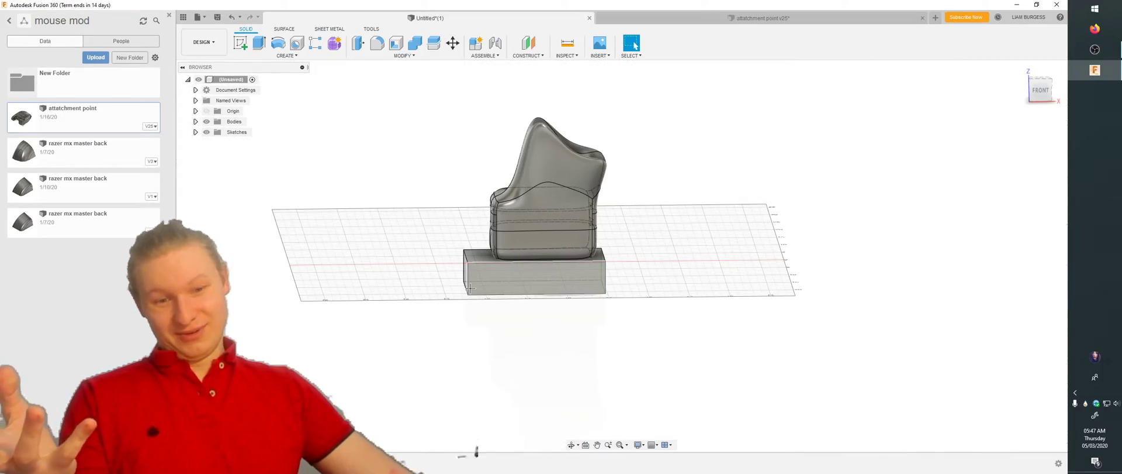
{"action": "left_click", "coordinate": [546, 230]}
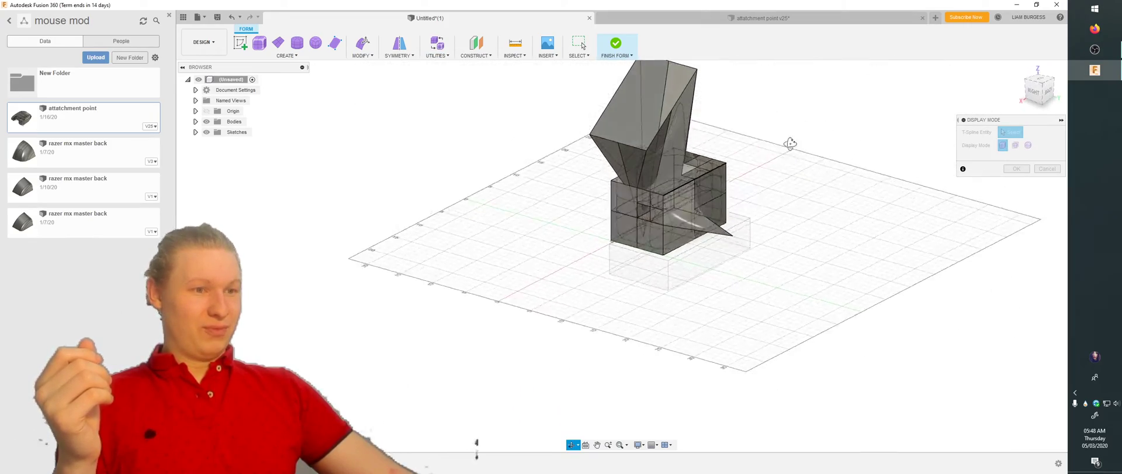
Step: Pick the boxy chair T-spline body as the Display Mode's T-Spline Entity
{"action": "left_click_drag", "start_coordinate": [791, 143], "coordinate": [730, 223]}
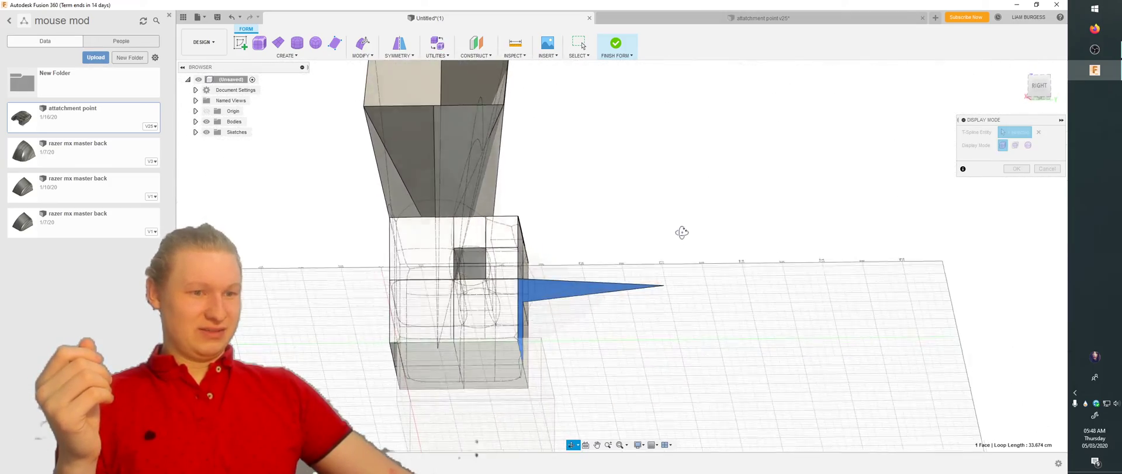
{"action": "left_click_drag", "start_coordinate": [682, 231], "coordinate": [539, 247]}
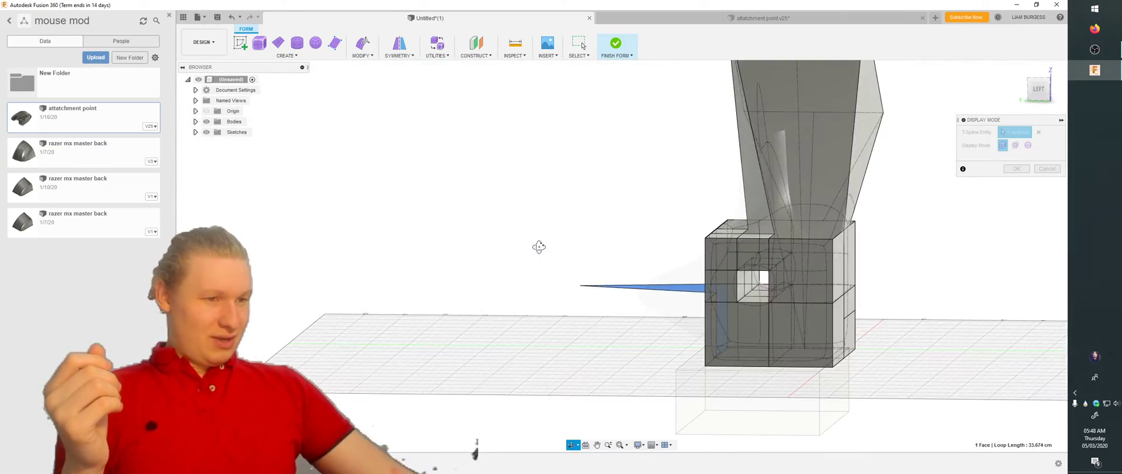
{"action": "left_click", "coordinate": [723, 326]}
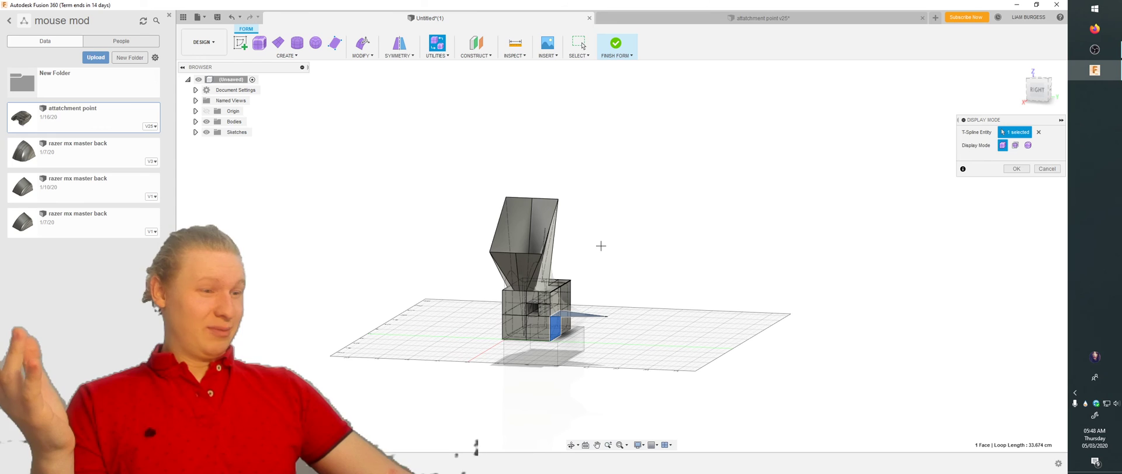
{"action": "mouse_move", "coordinate": [597, 214]}
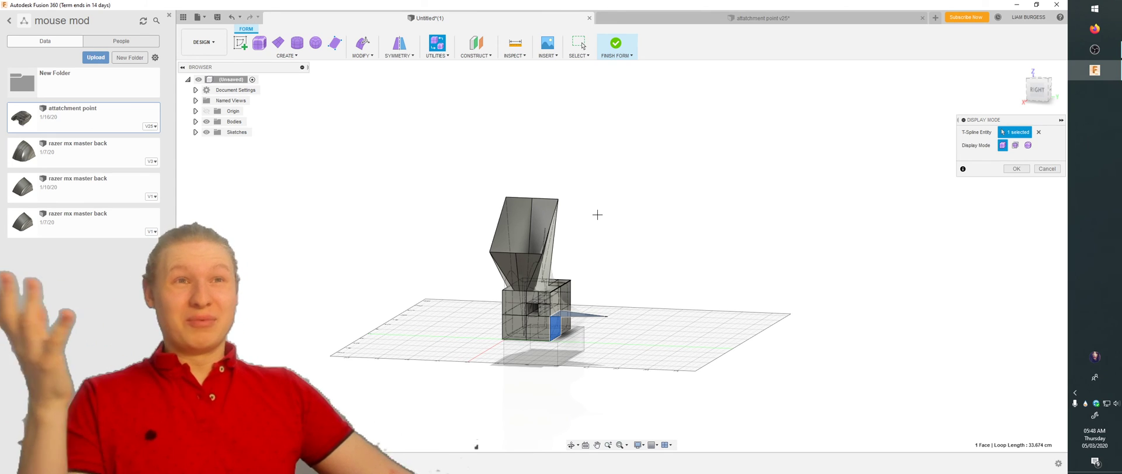
{"action": "mouse_move", "coordinate": [616, 44]}
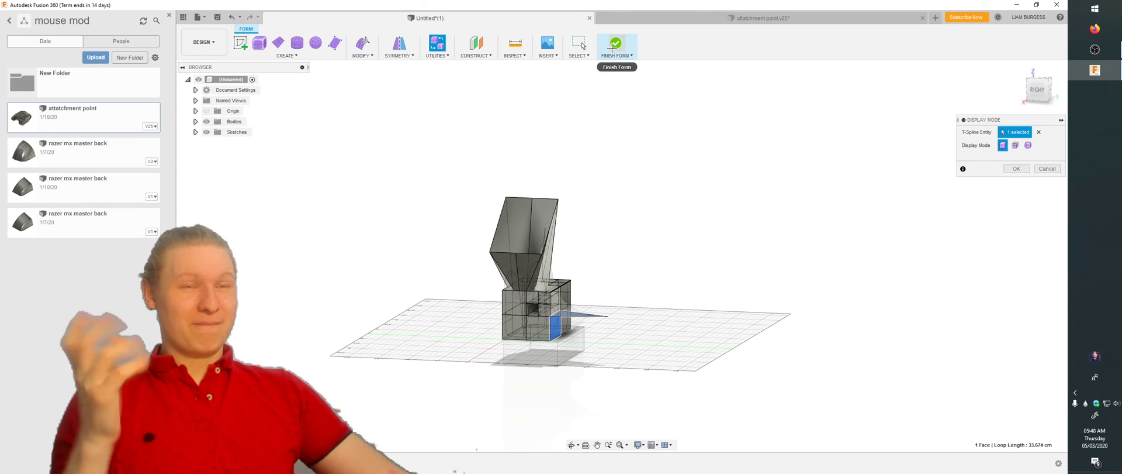